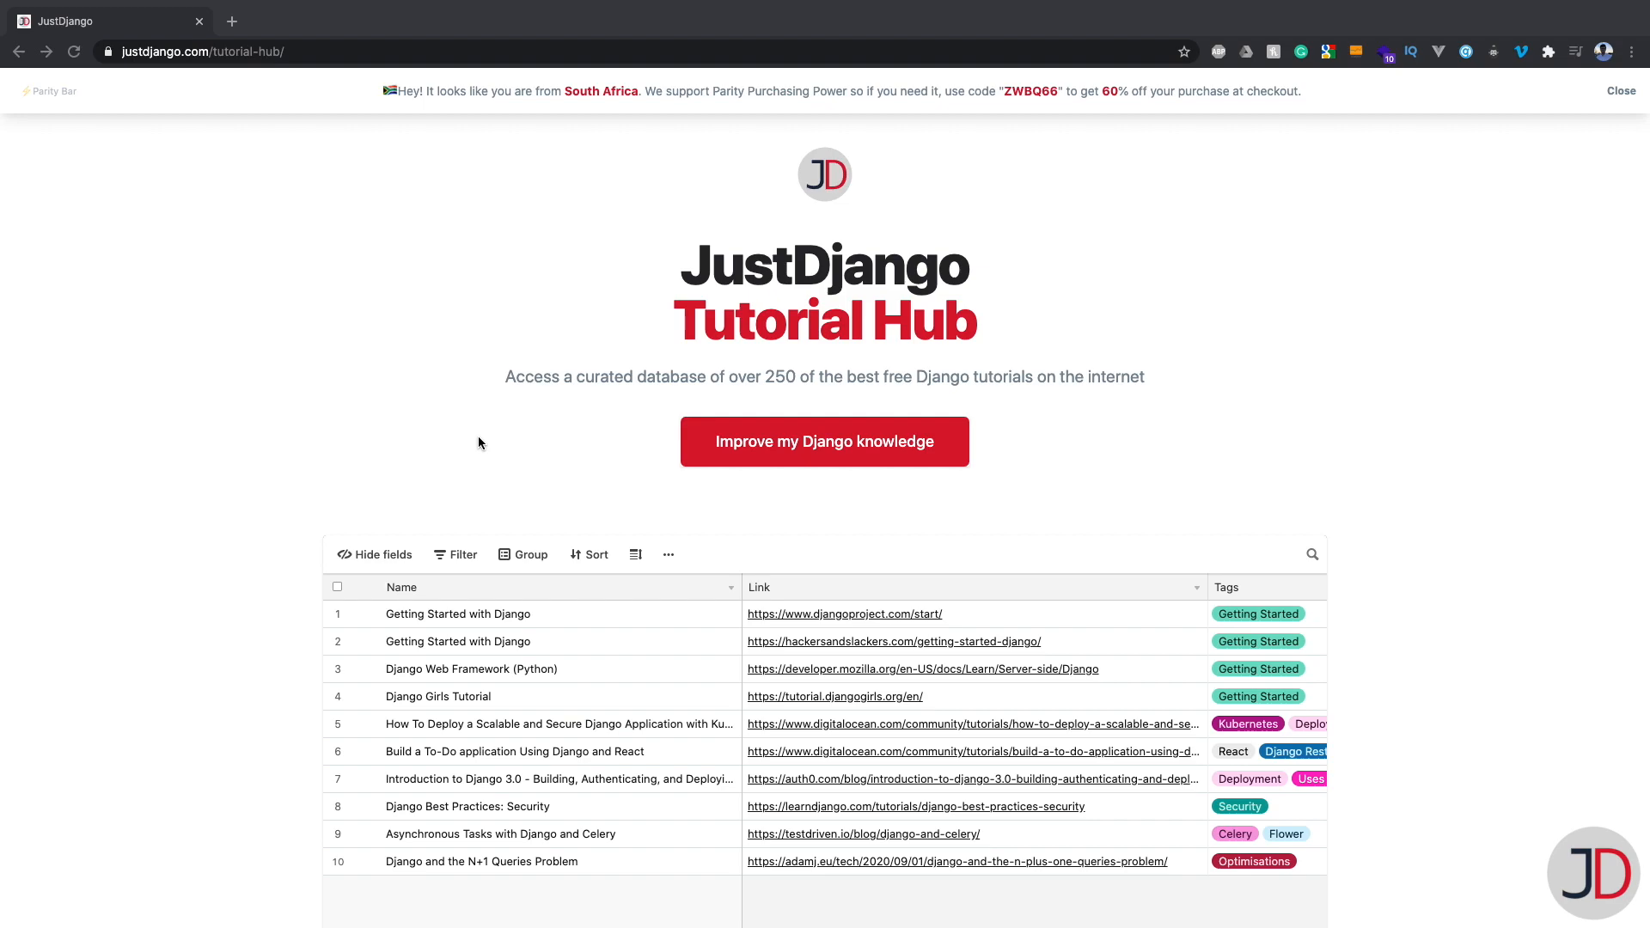
mouse_move(486, 445)
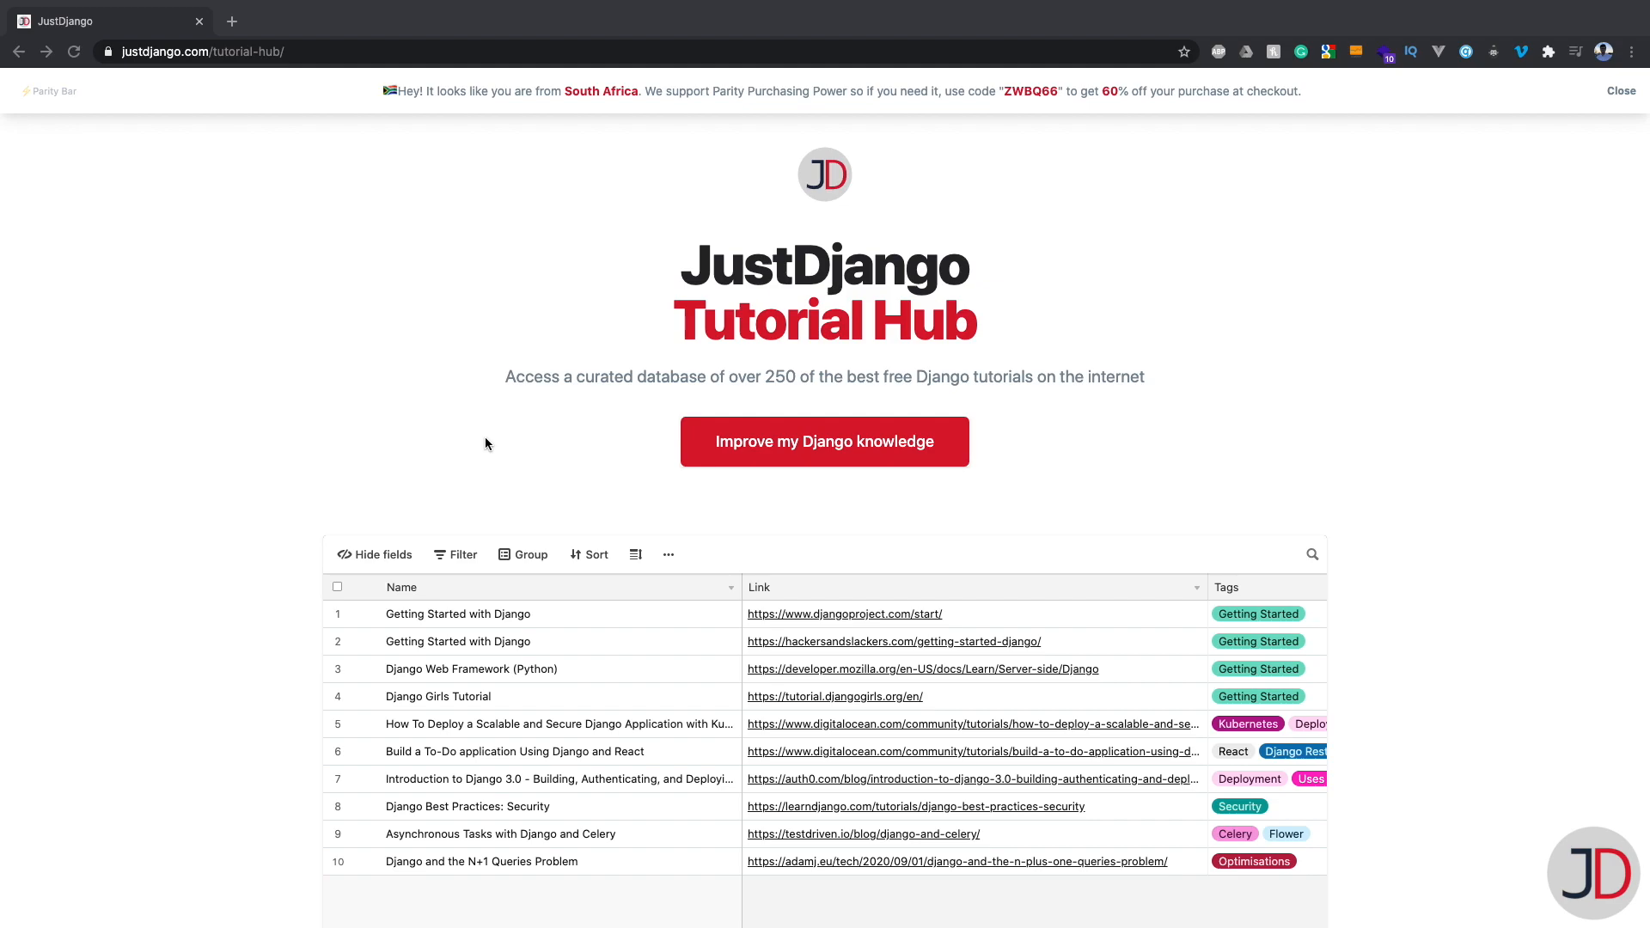
mouse_move(517, 597)
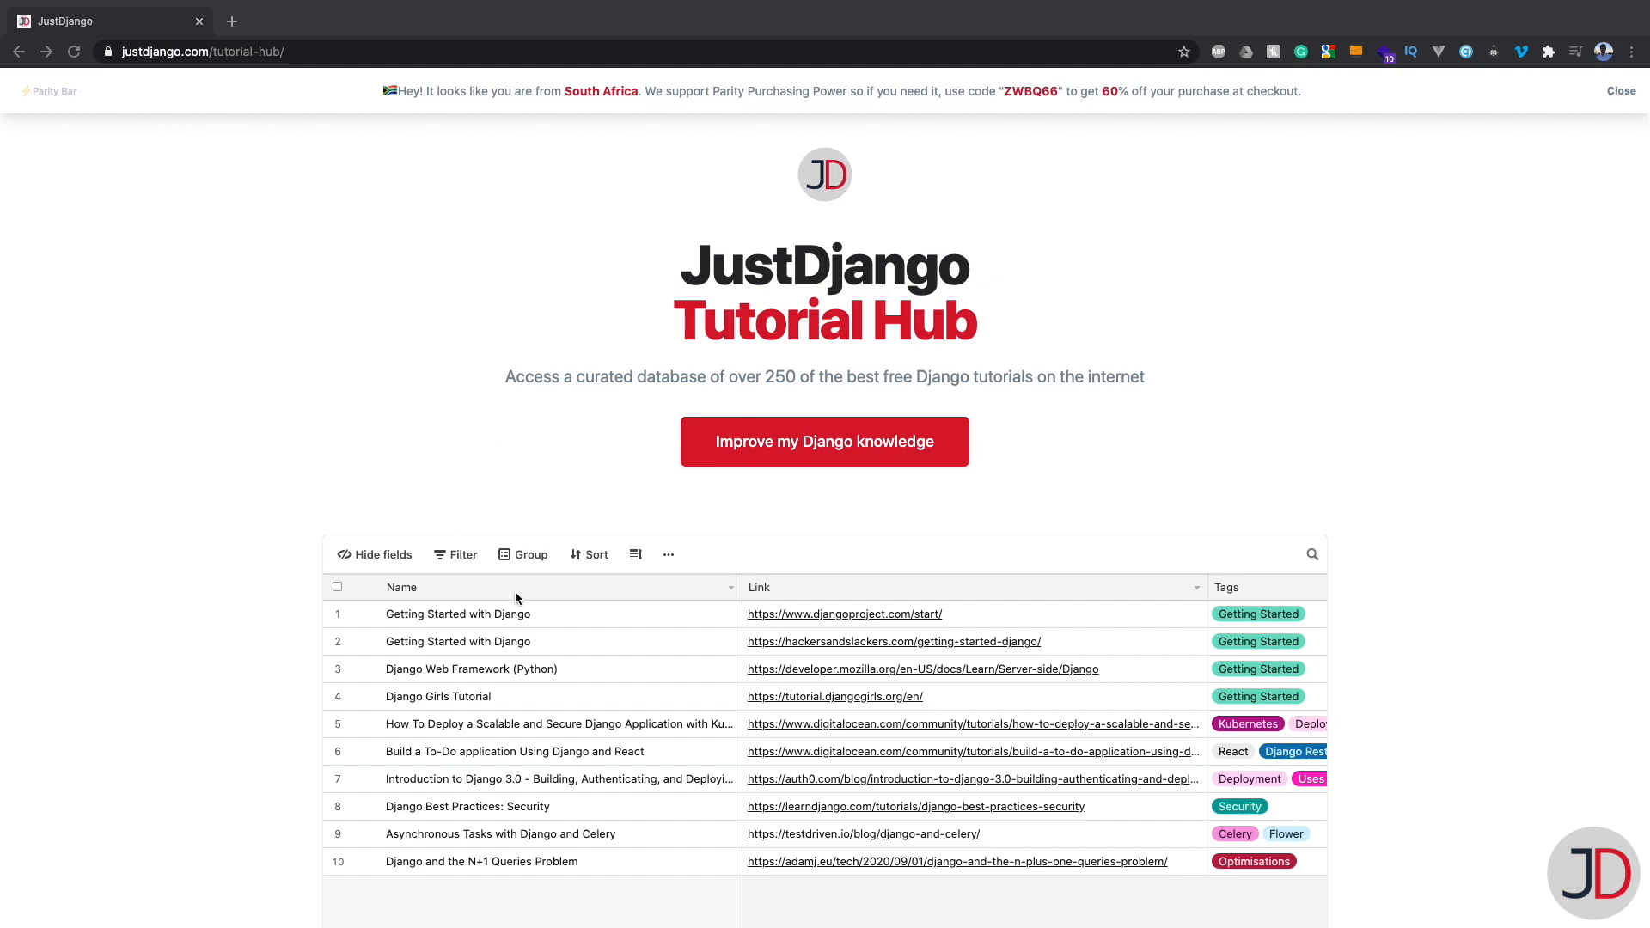
mouse_move(668, 746)
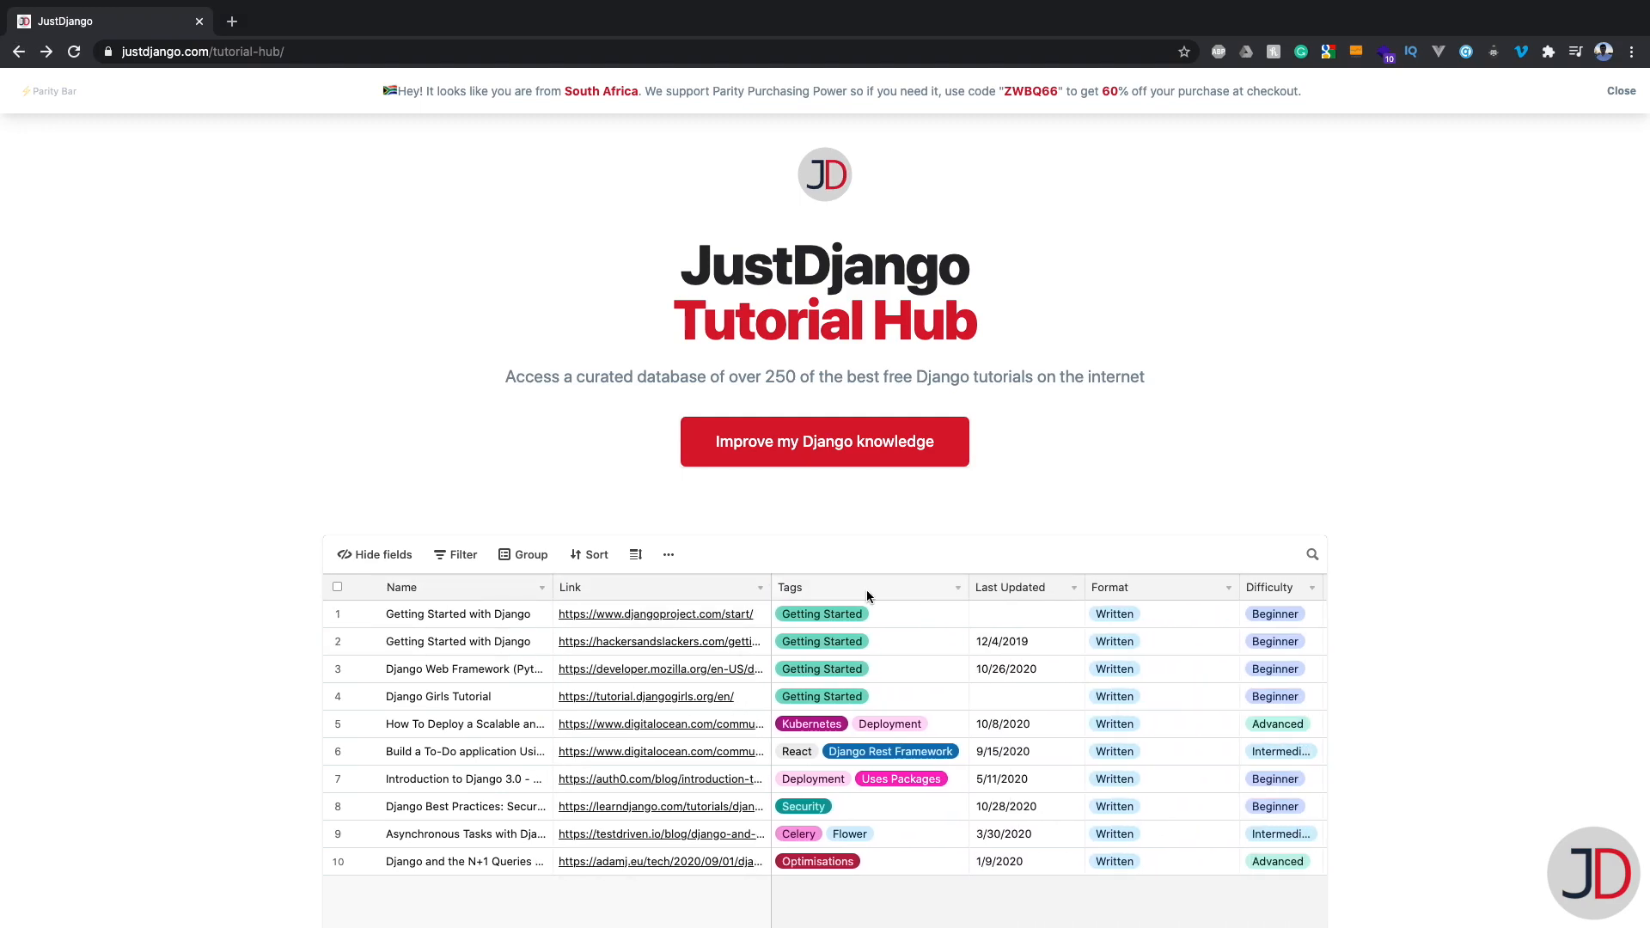
mouse_move(813, 653)
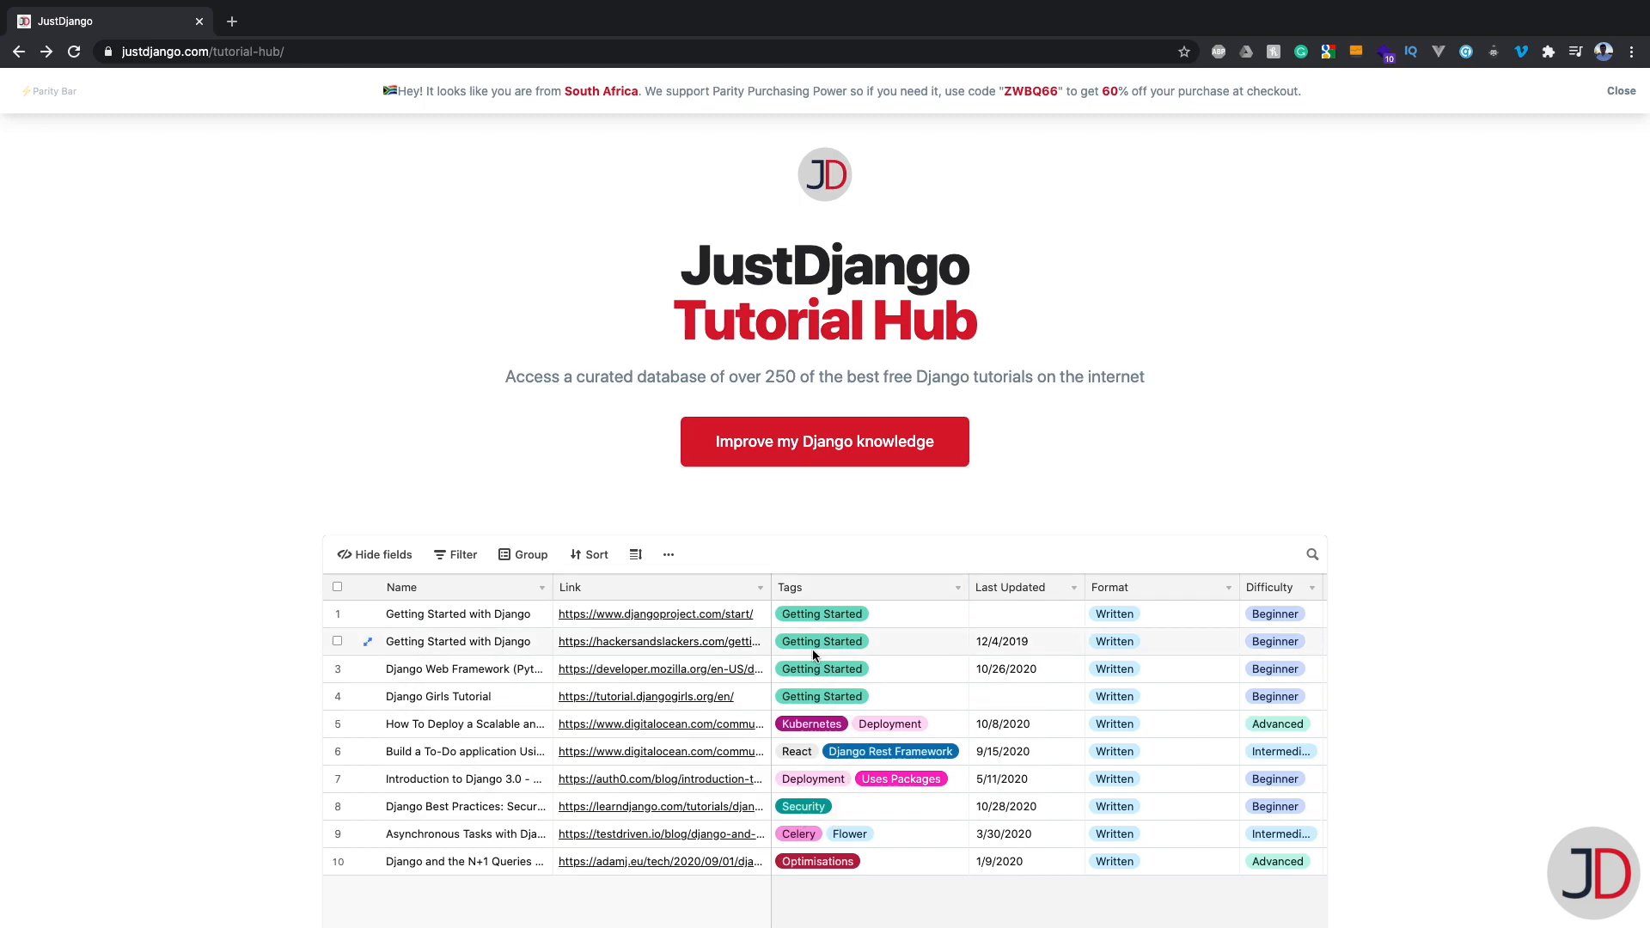
mouse_move(862, 690)
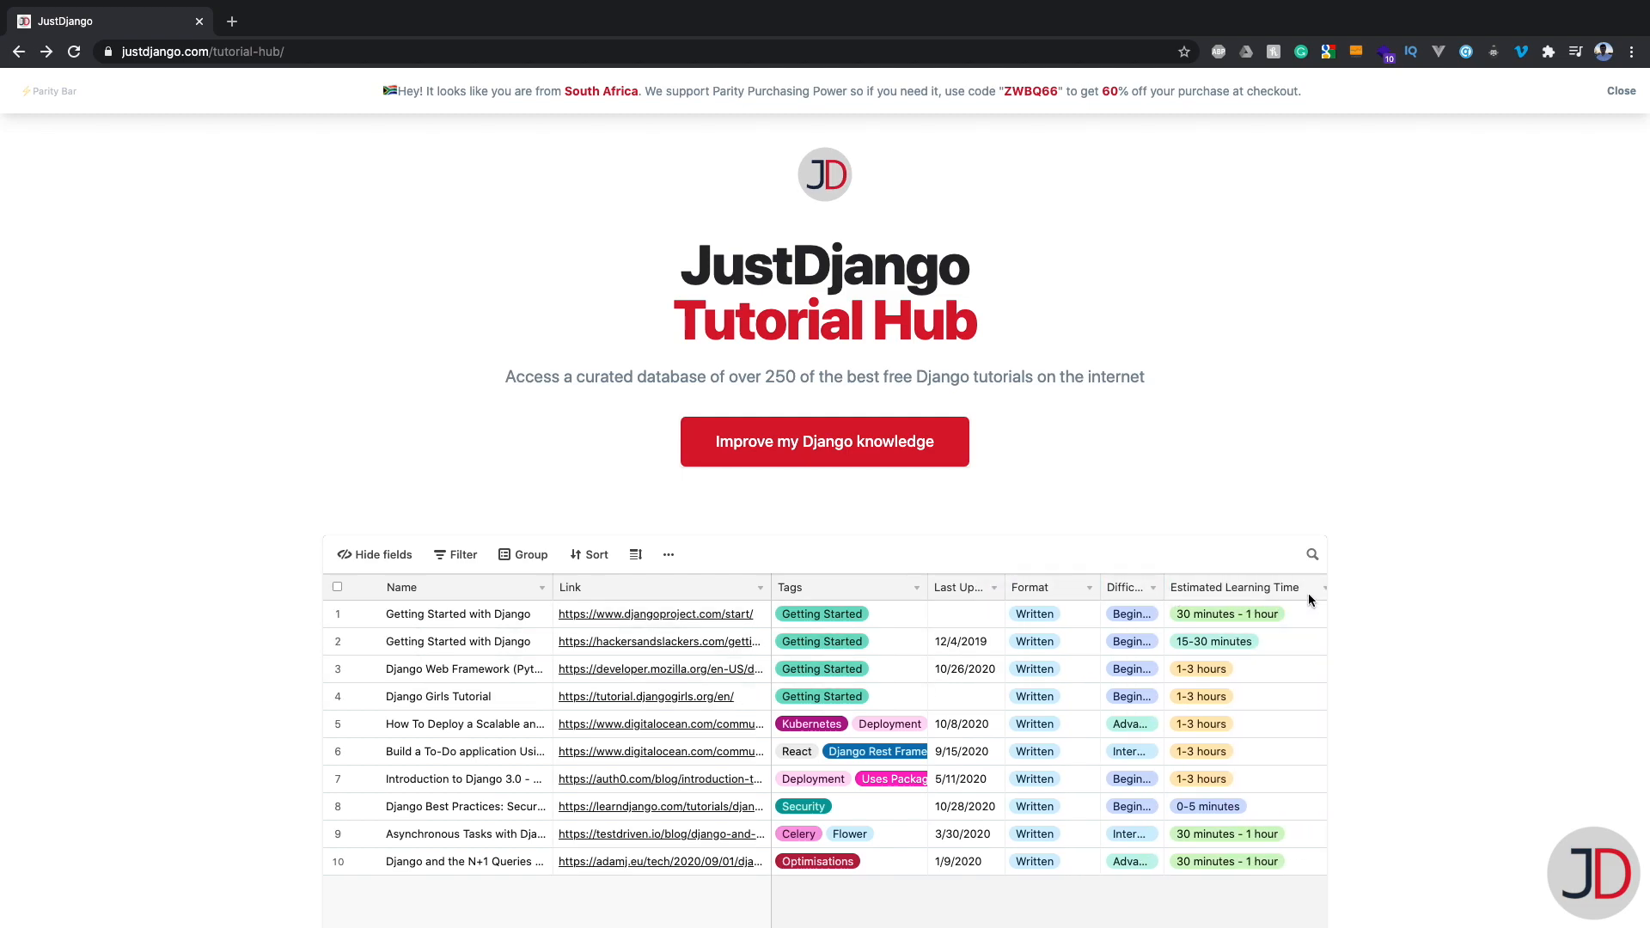
mouse_move(1261, 667)
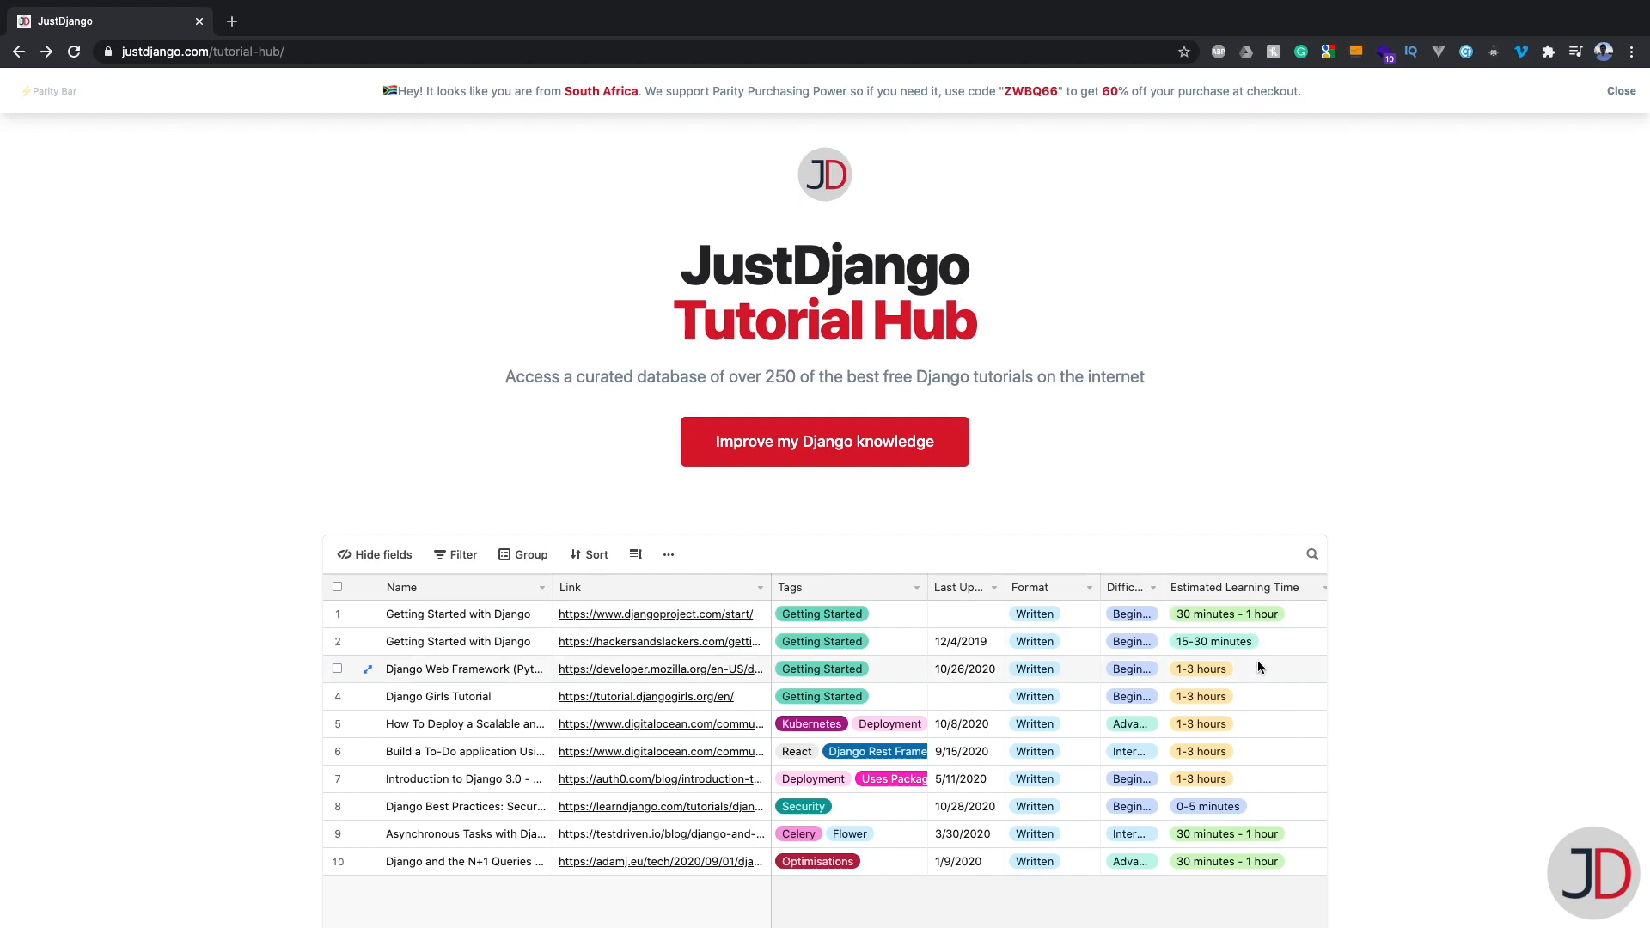
mouse_move(595, 667)
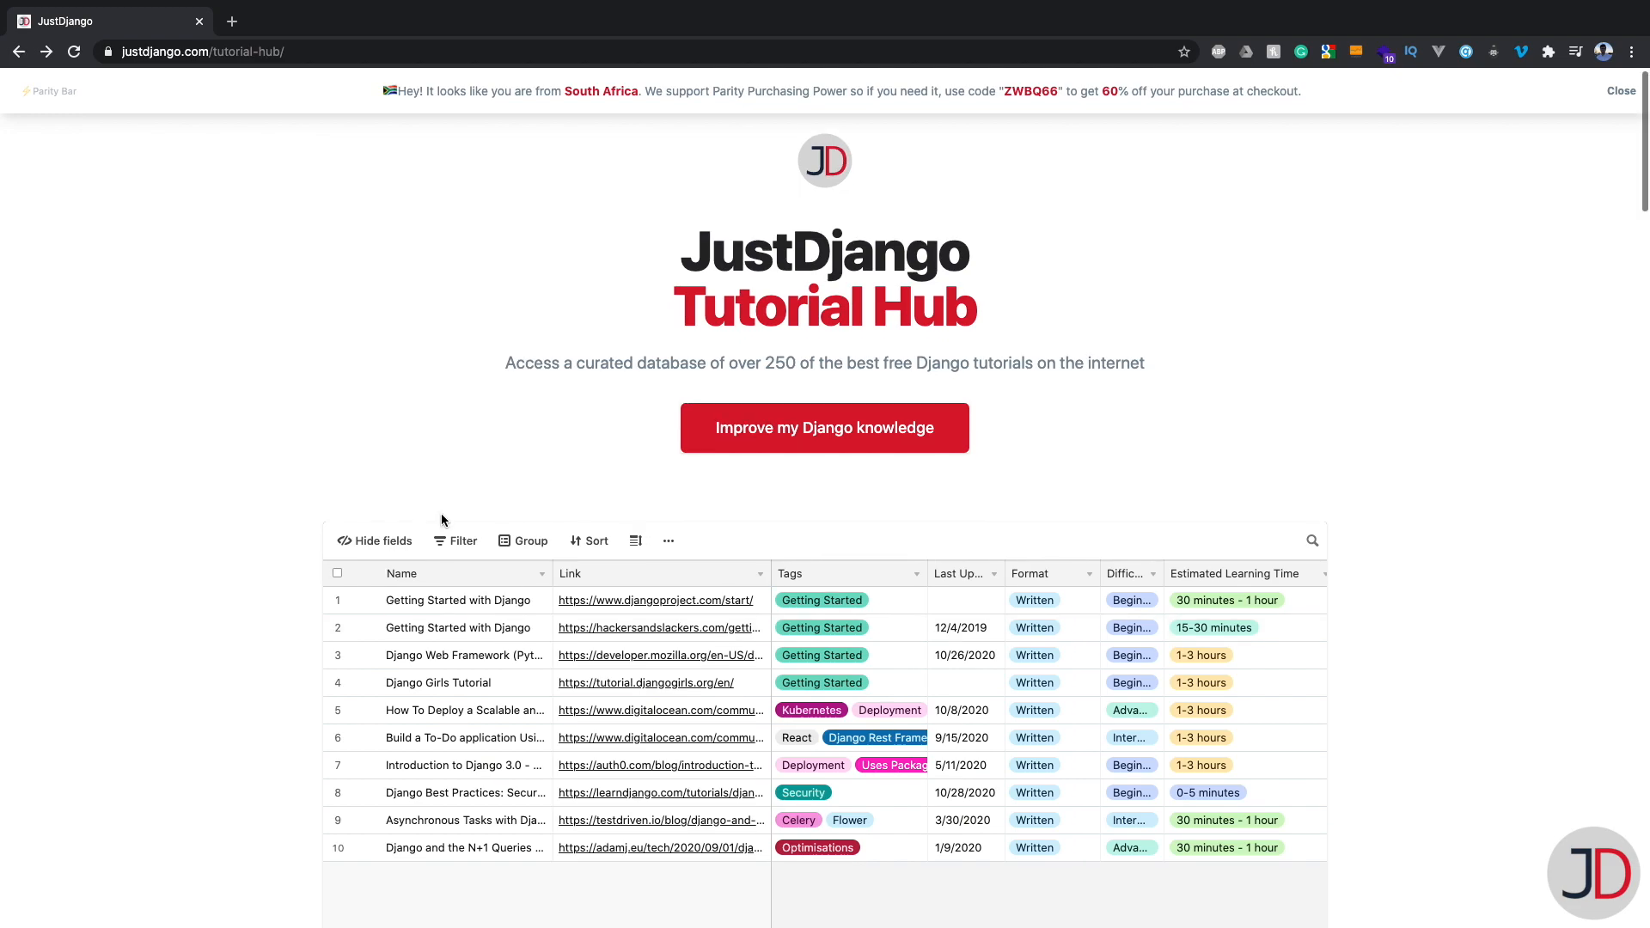
scroll(down, 3)
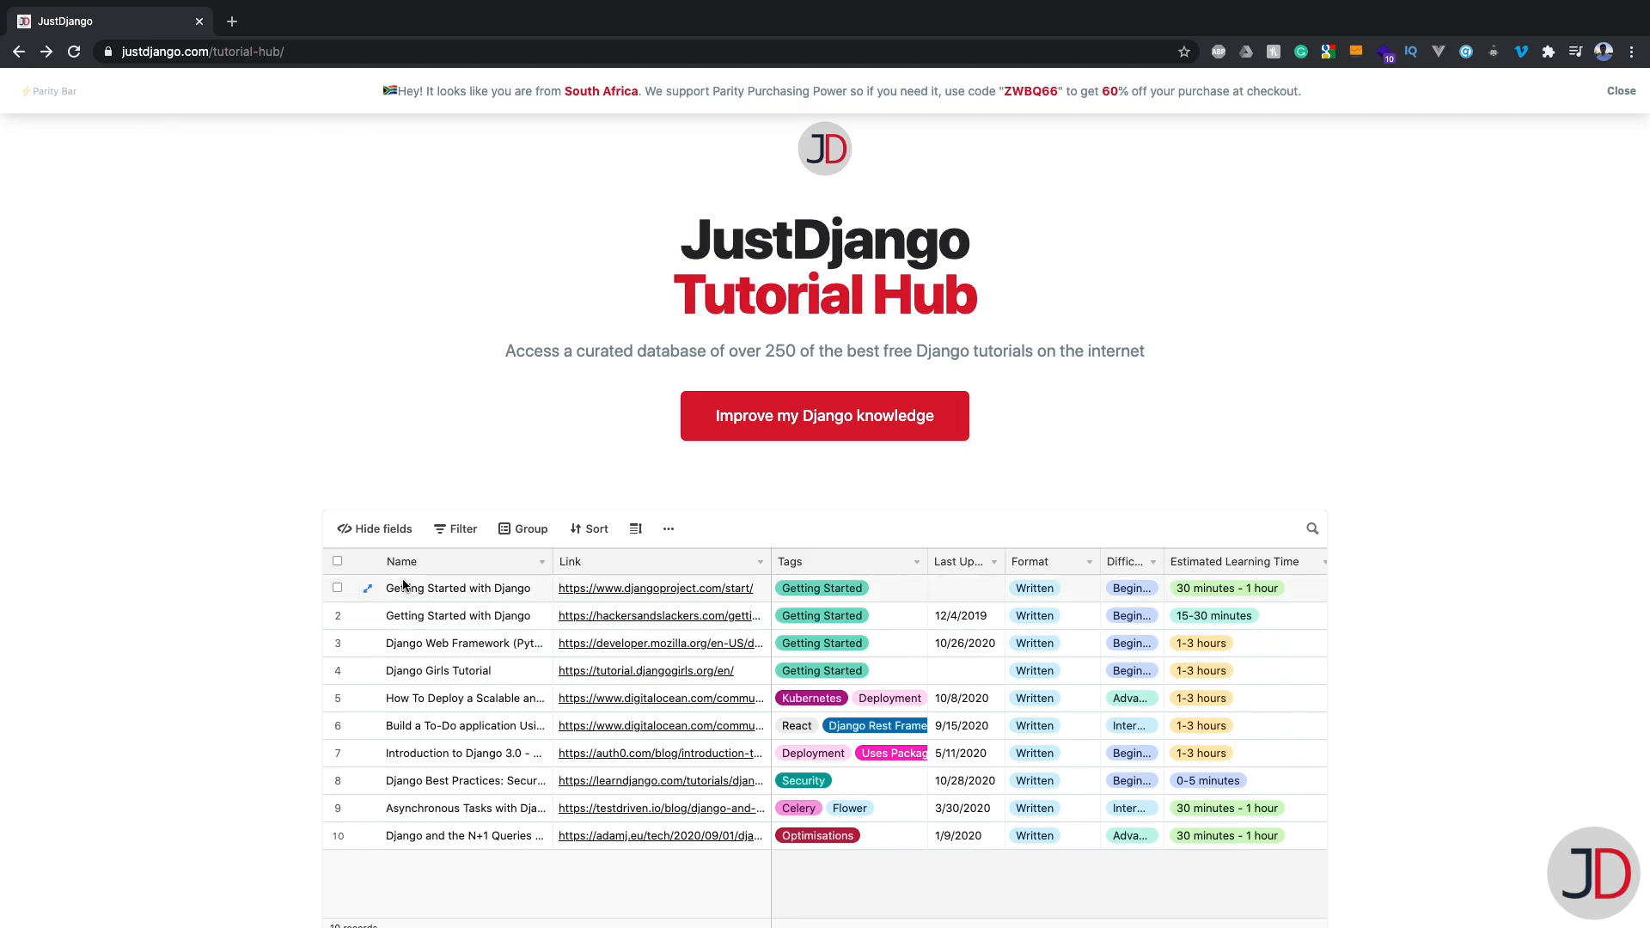
mouse_move(276, 576)
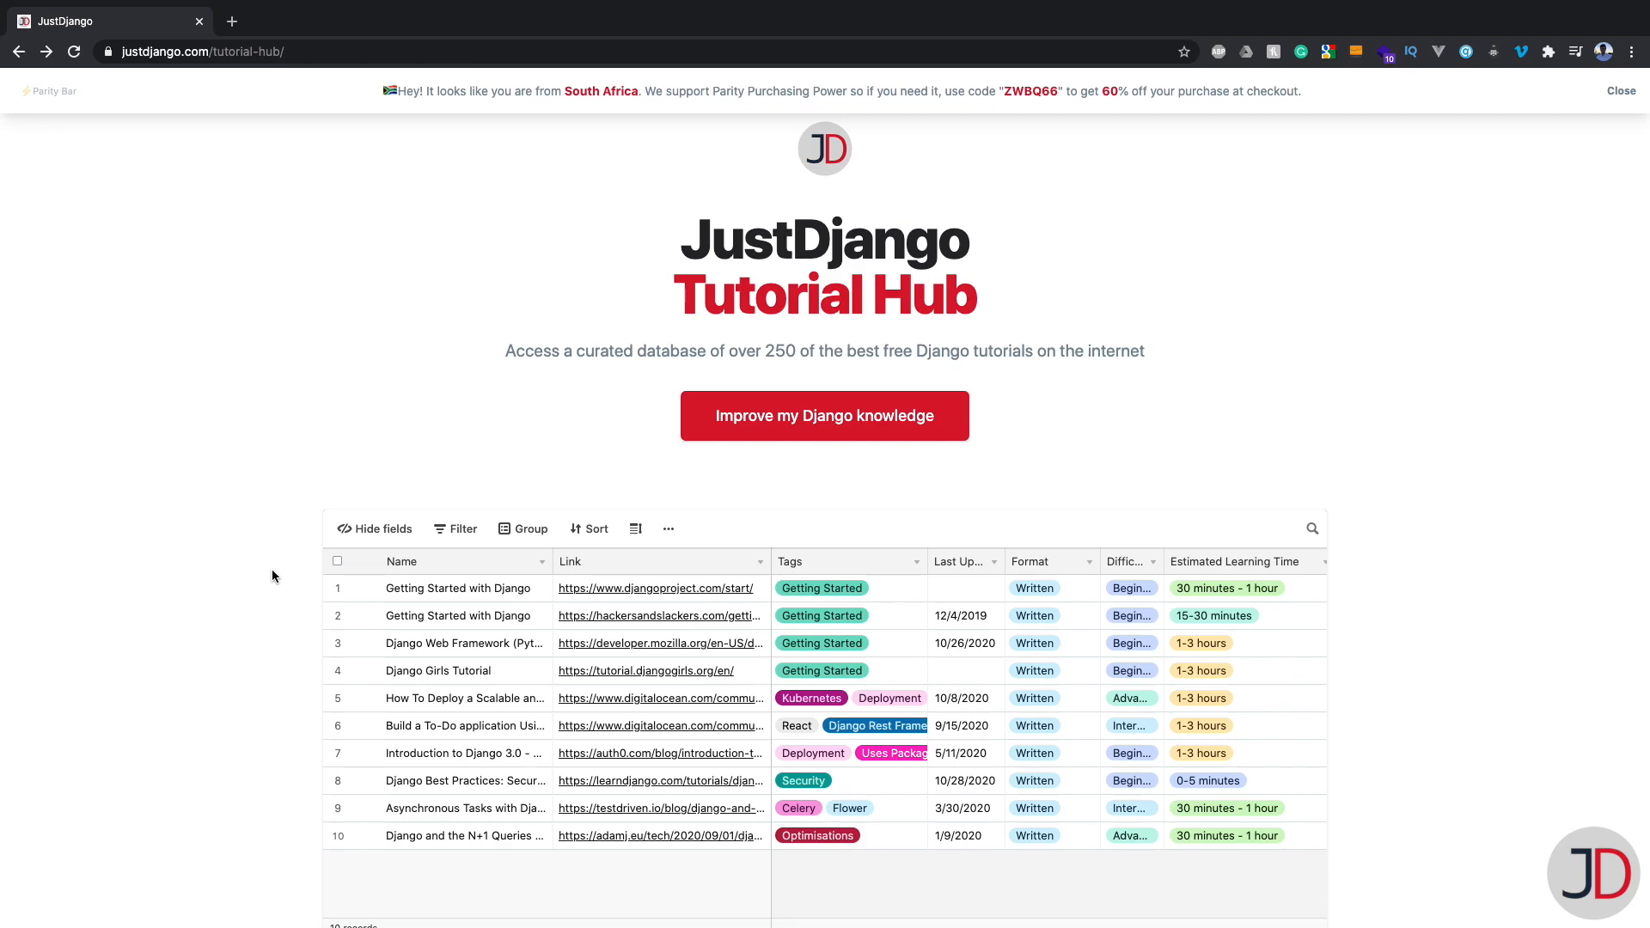
mouse_move(248, 625)
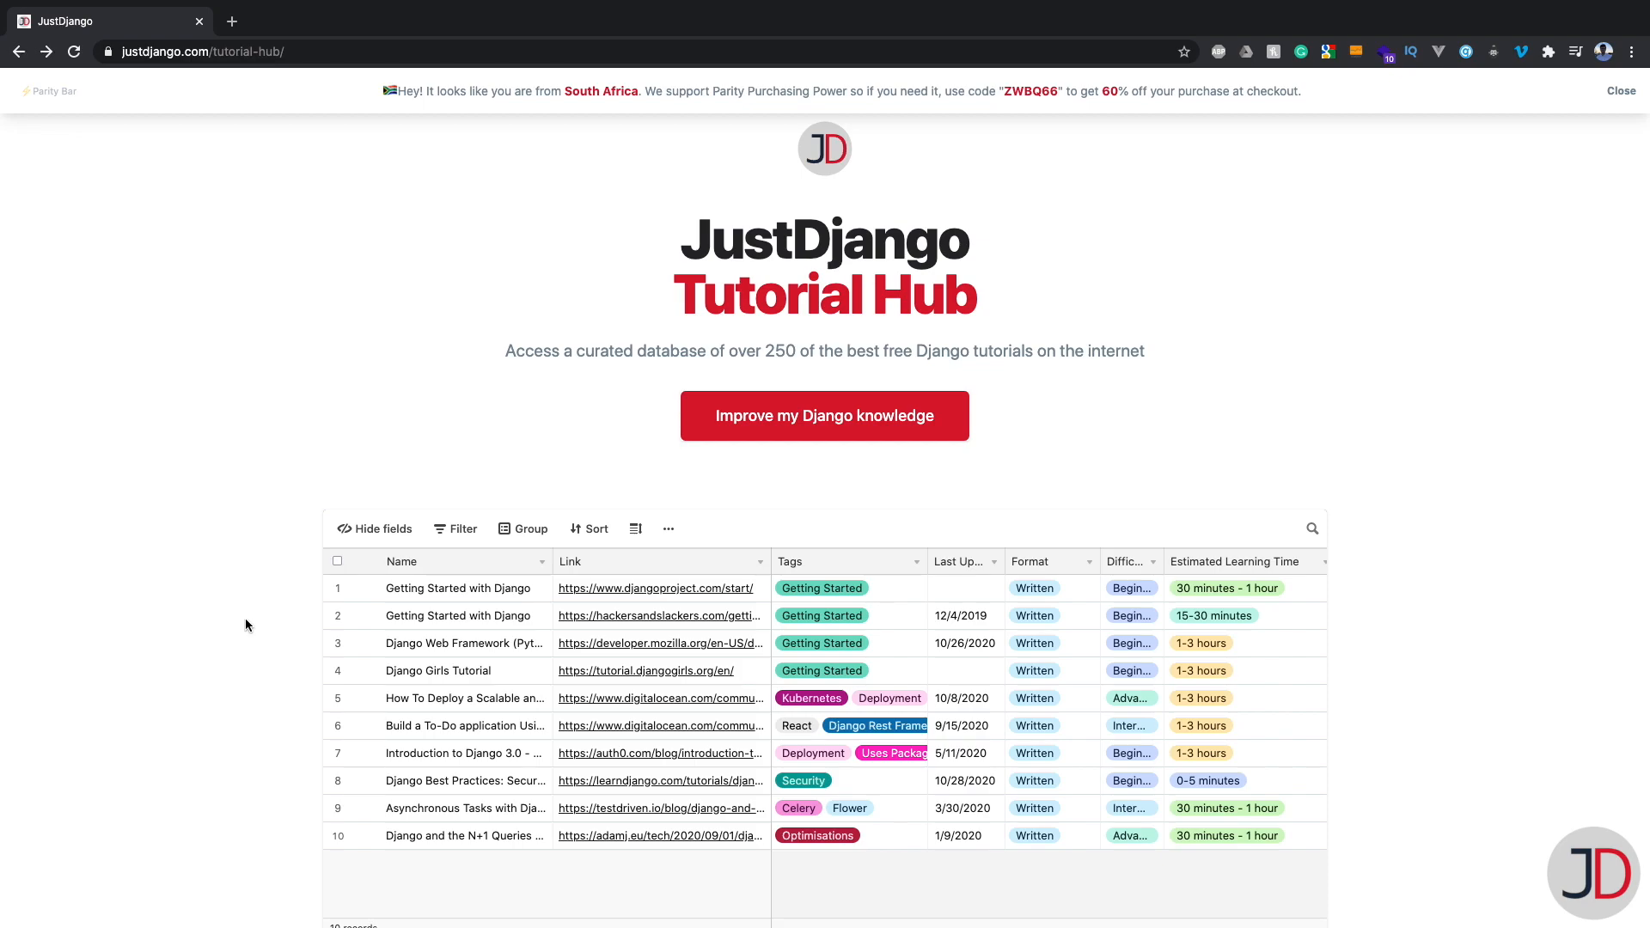
mouse_move(254, 625)
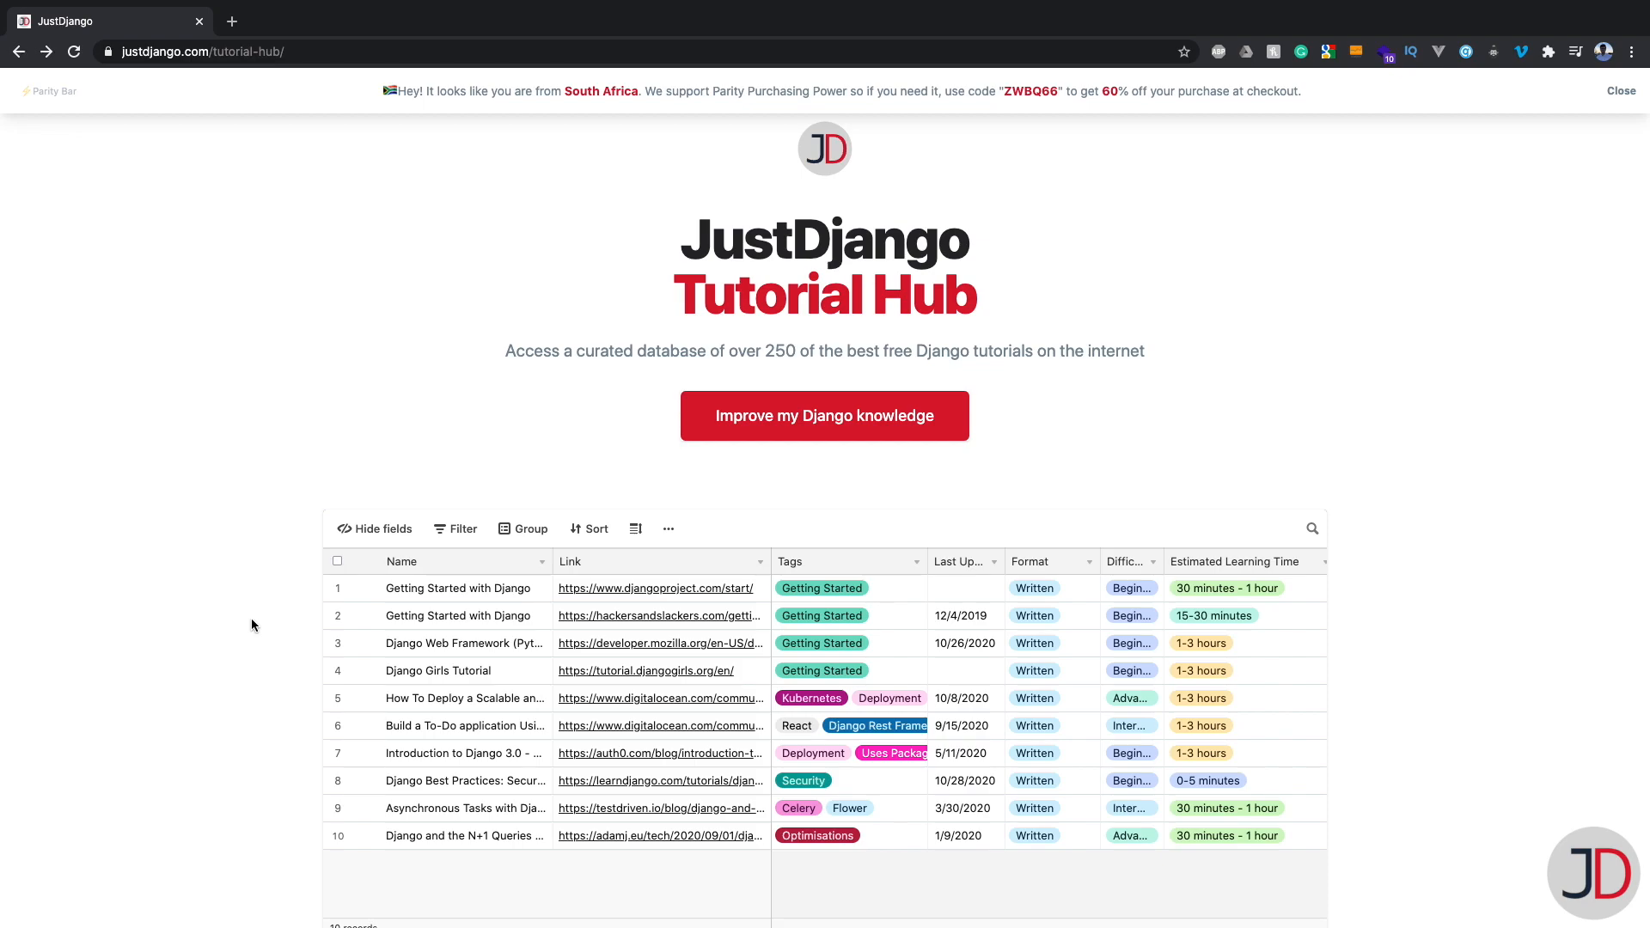
mouse_move(260, 624)
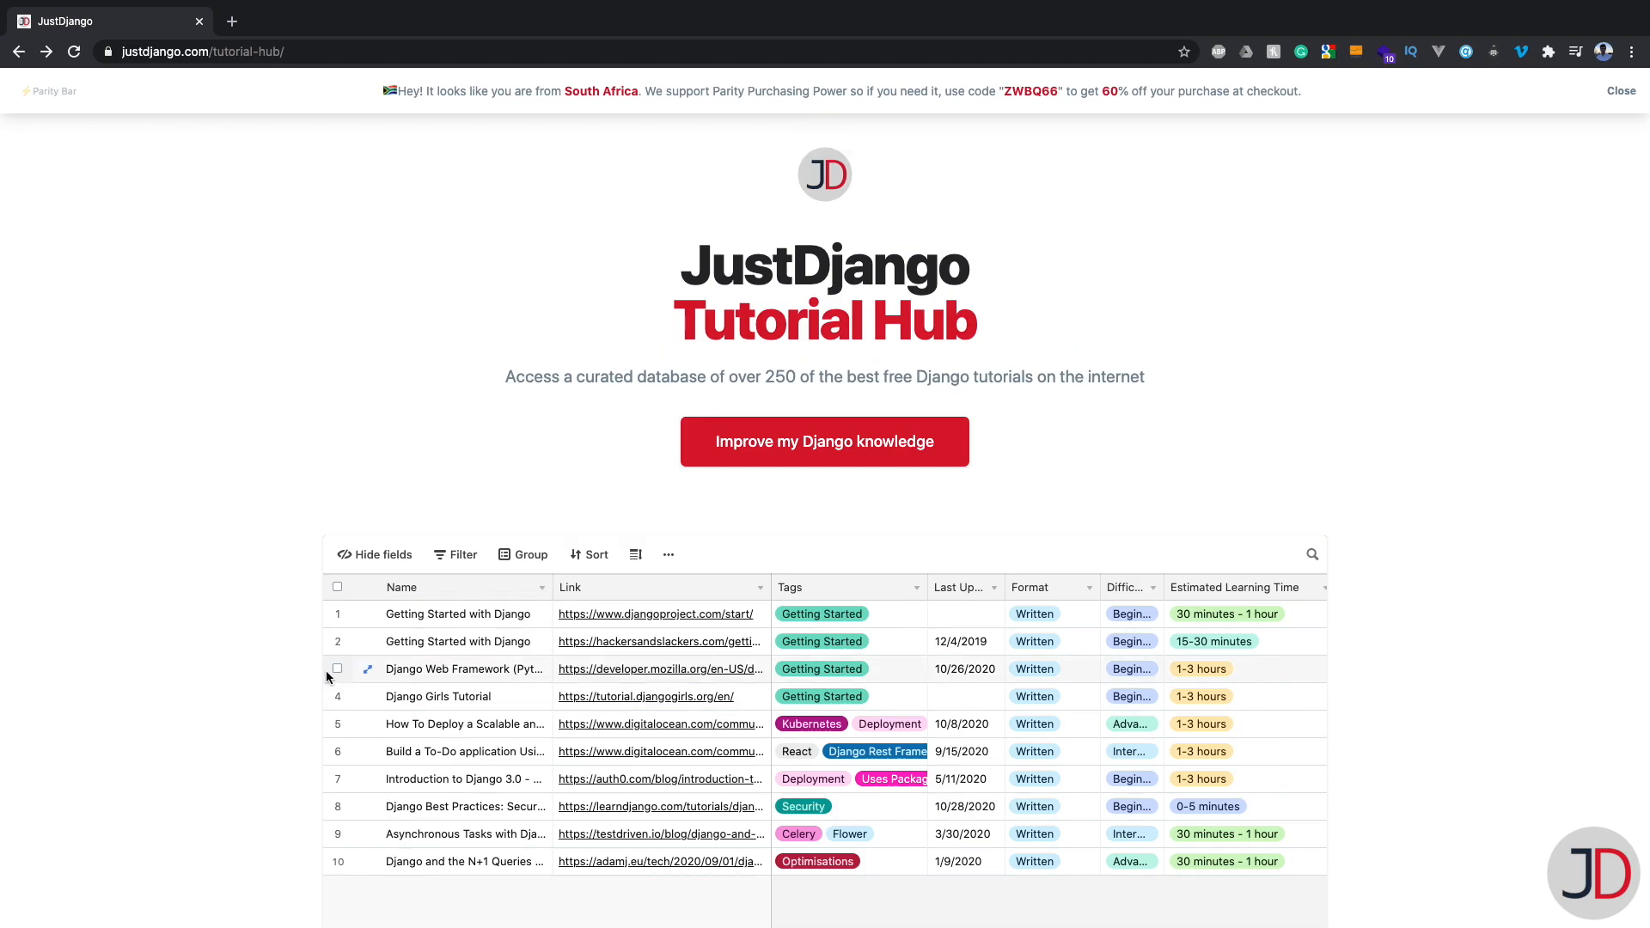
scroll(down, 3)
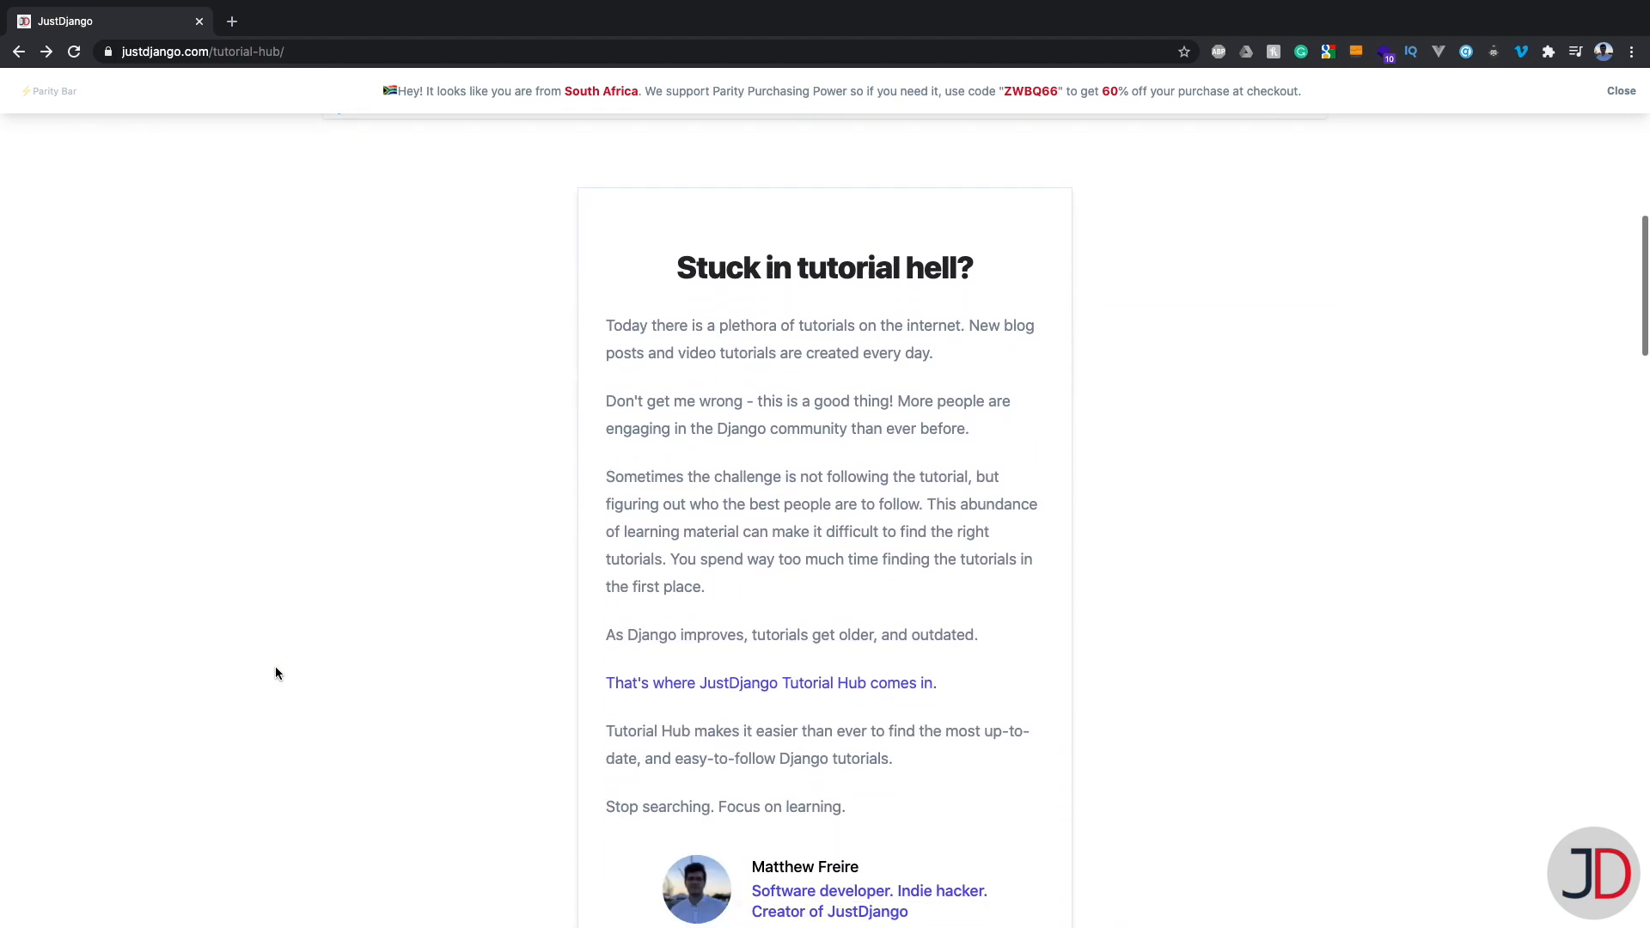
scroll(down, 3)
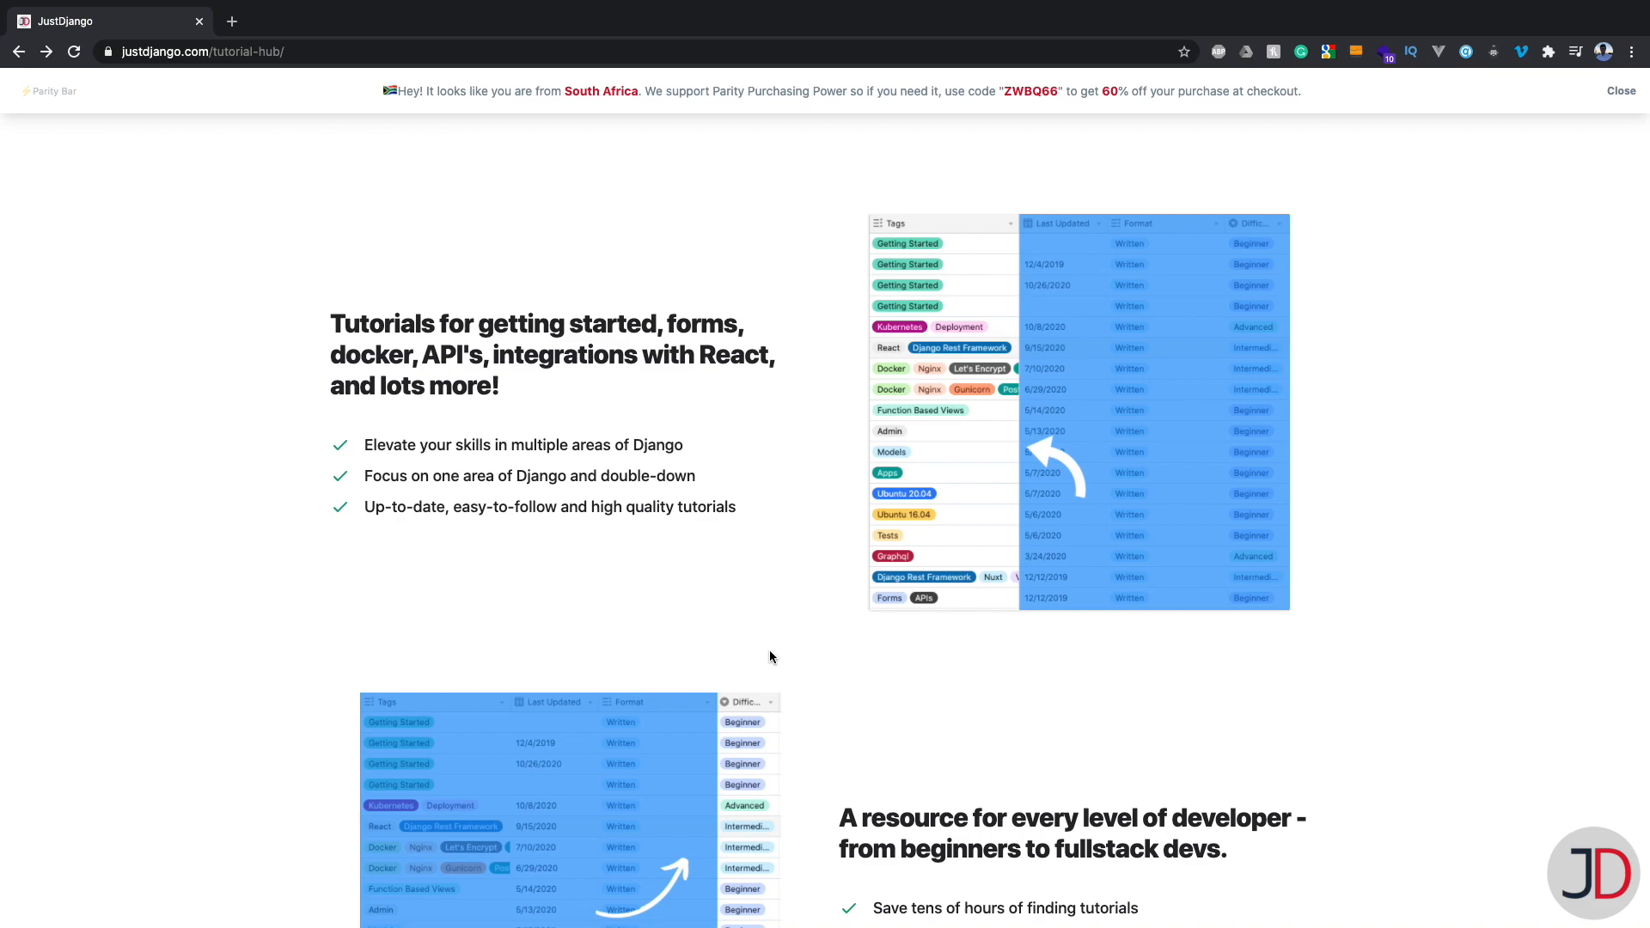
scroll(down, 3)
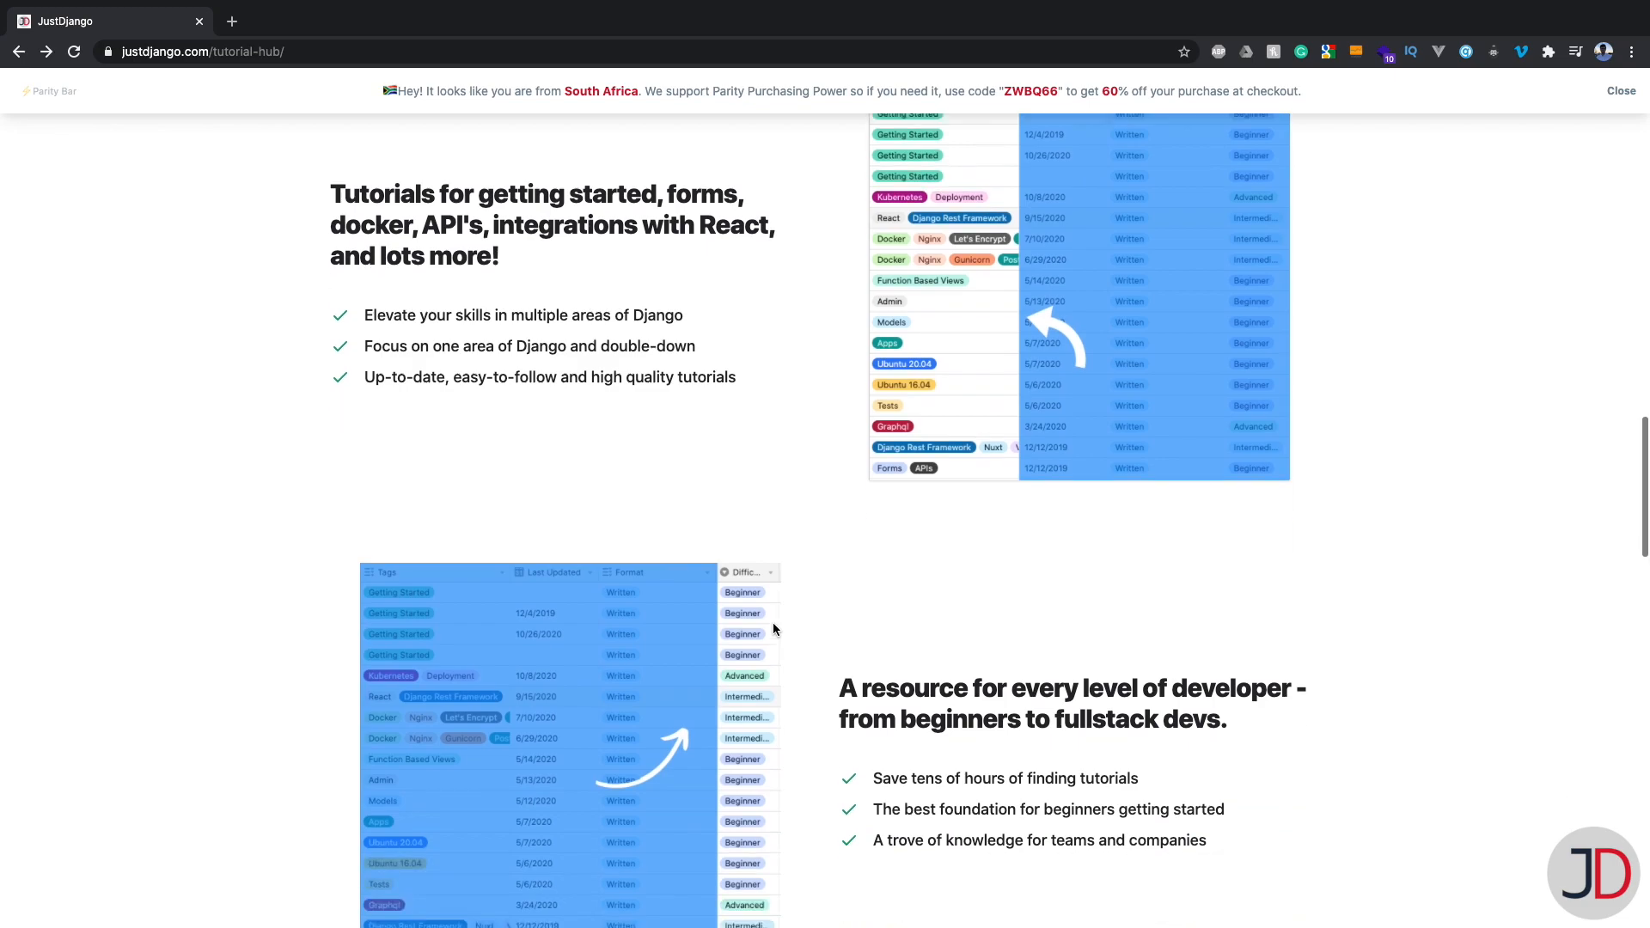
scroll(down, 3)
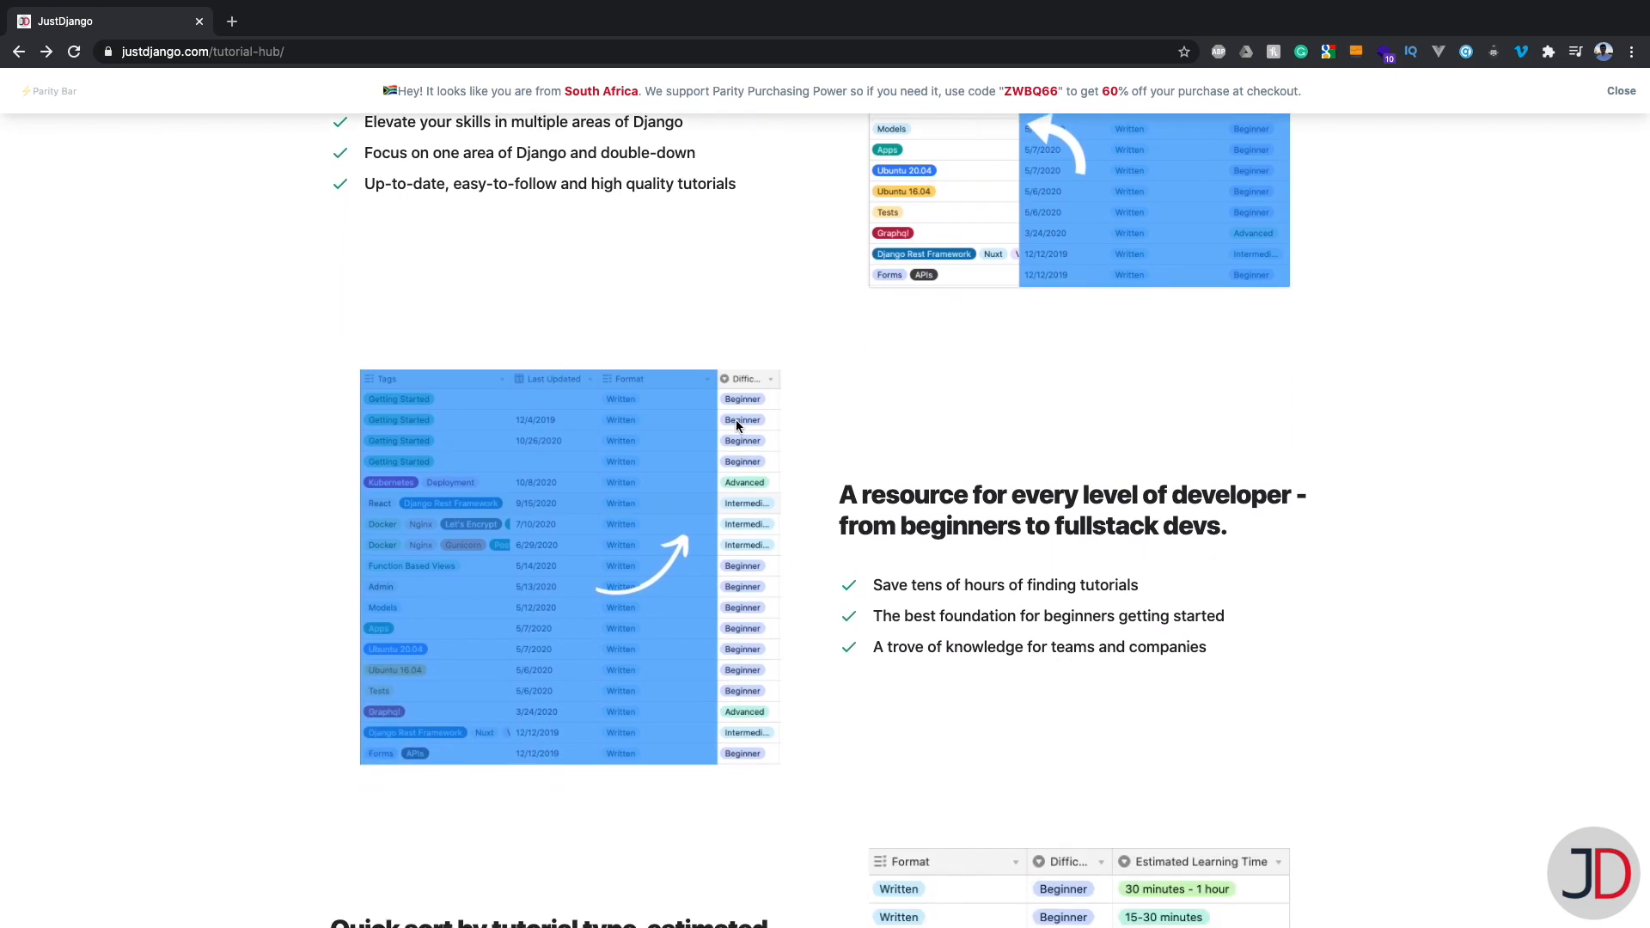
mouse_move(806, 469)
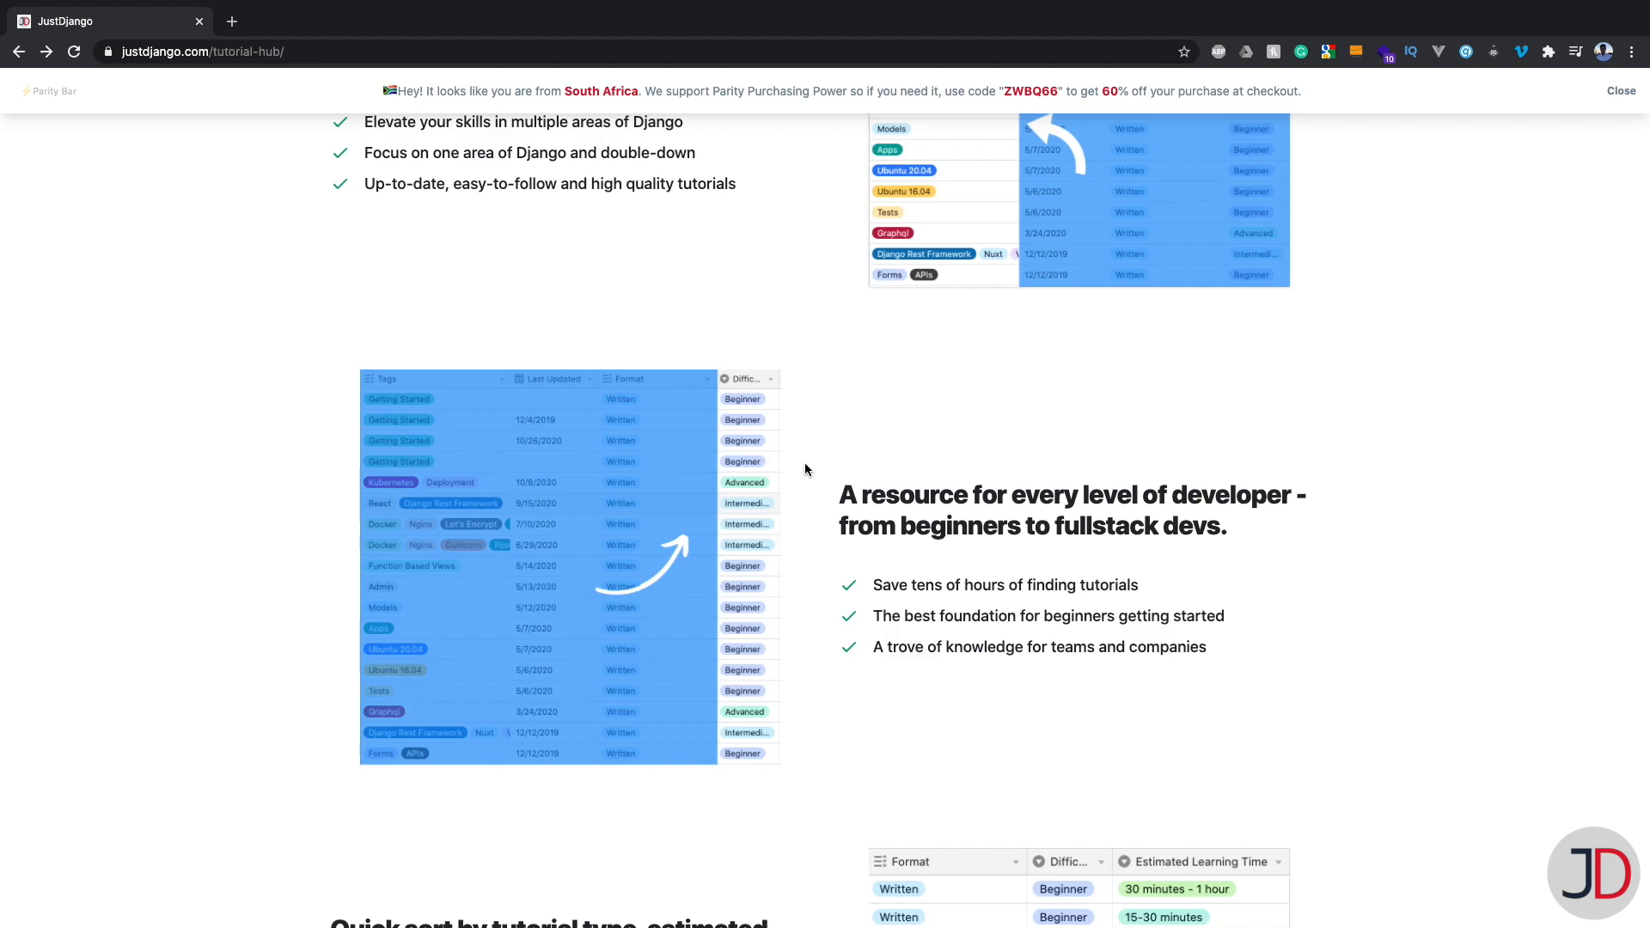
scroll(down, 3)
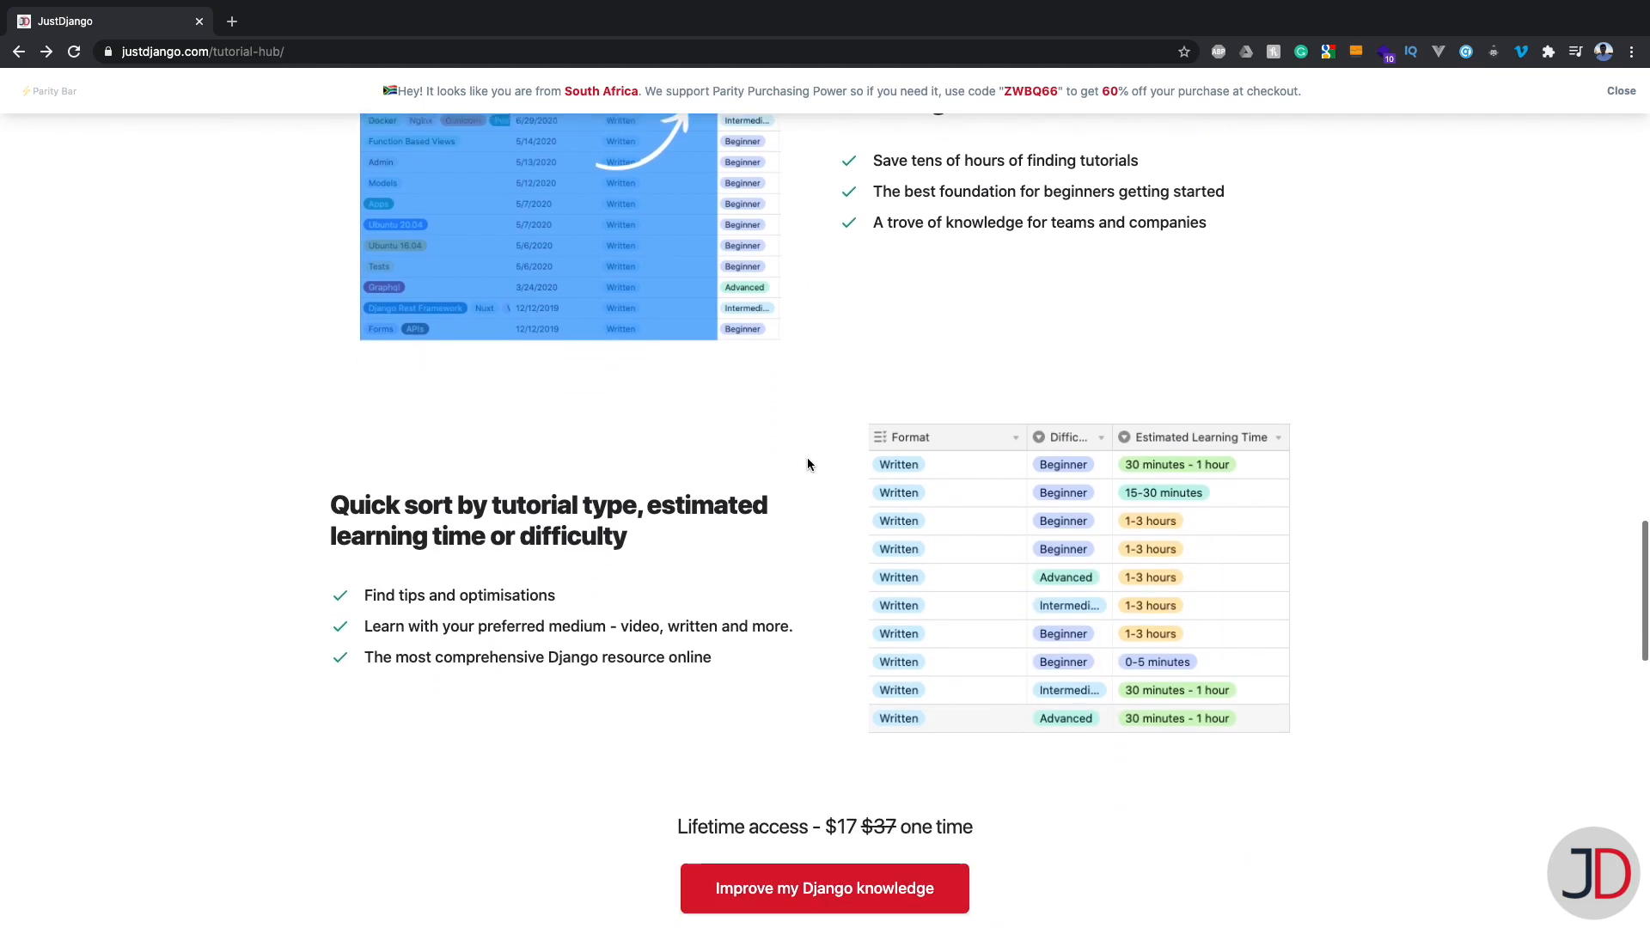
scroll(down, 3)
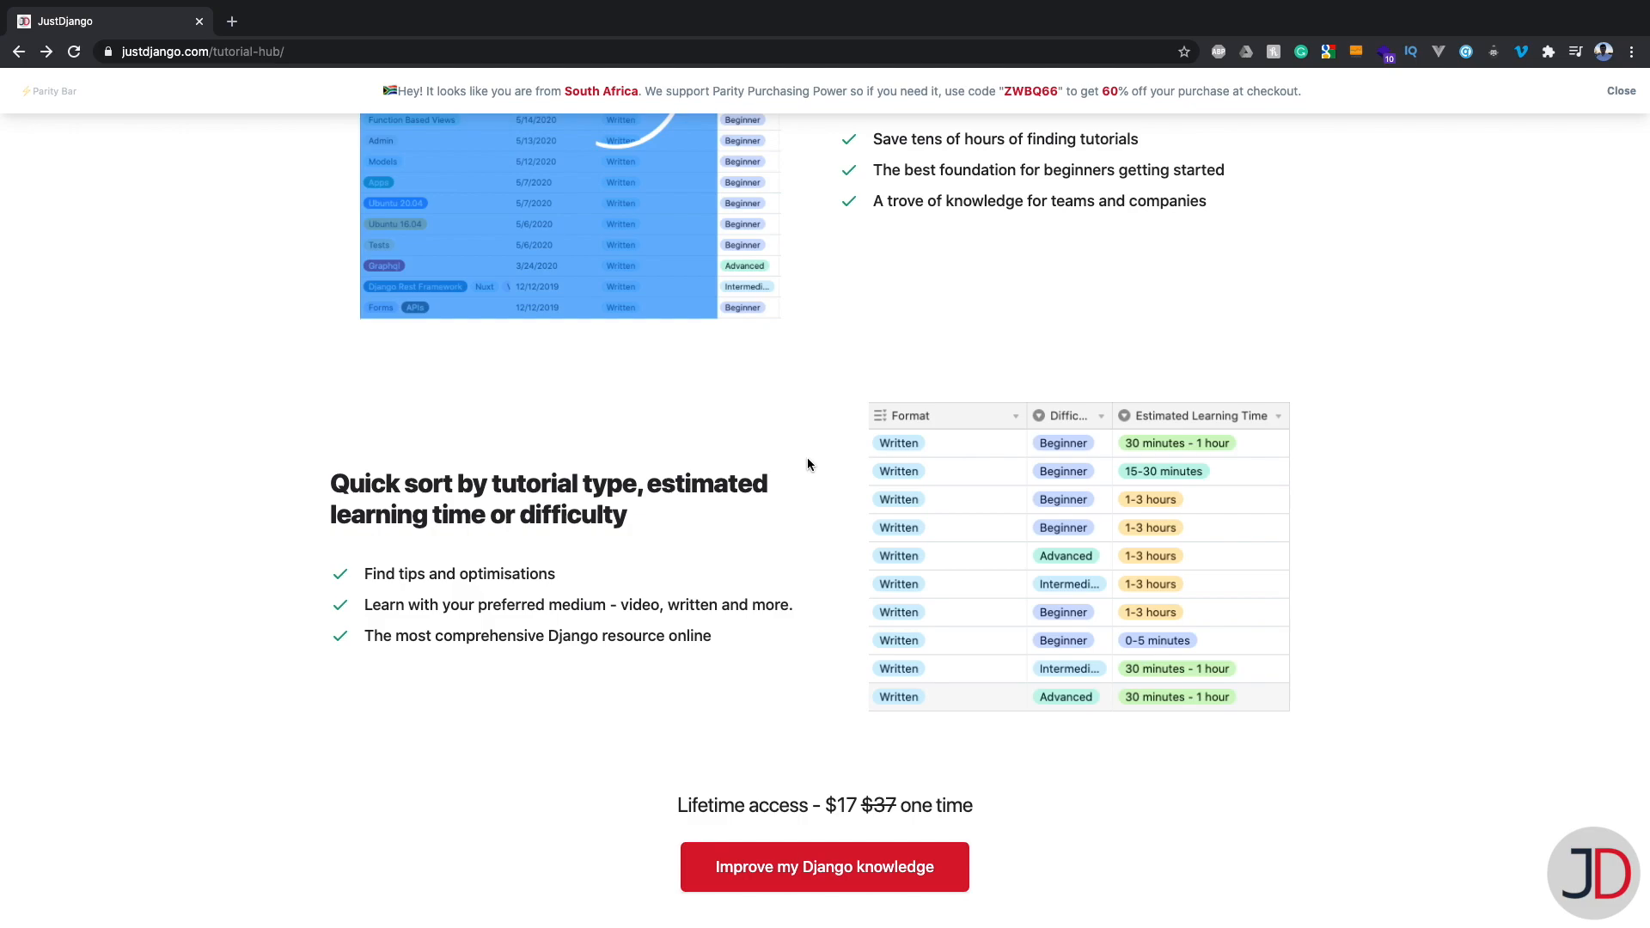
mouse_move(812, 462)
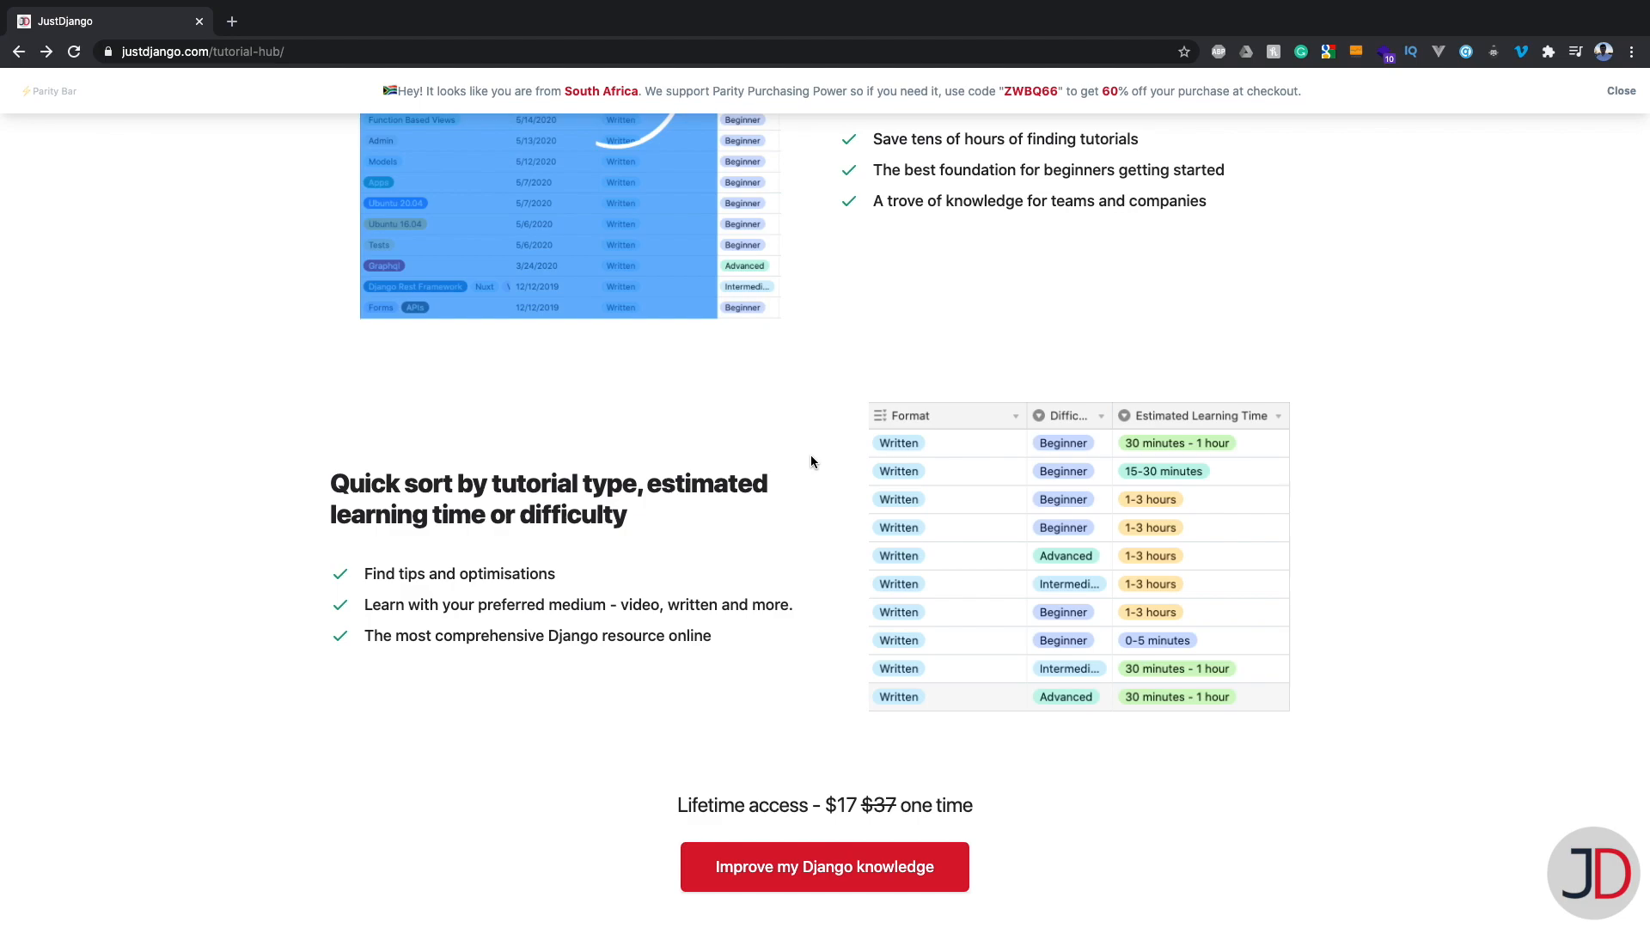
mouse_move(785, 462)
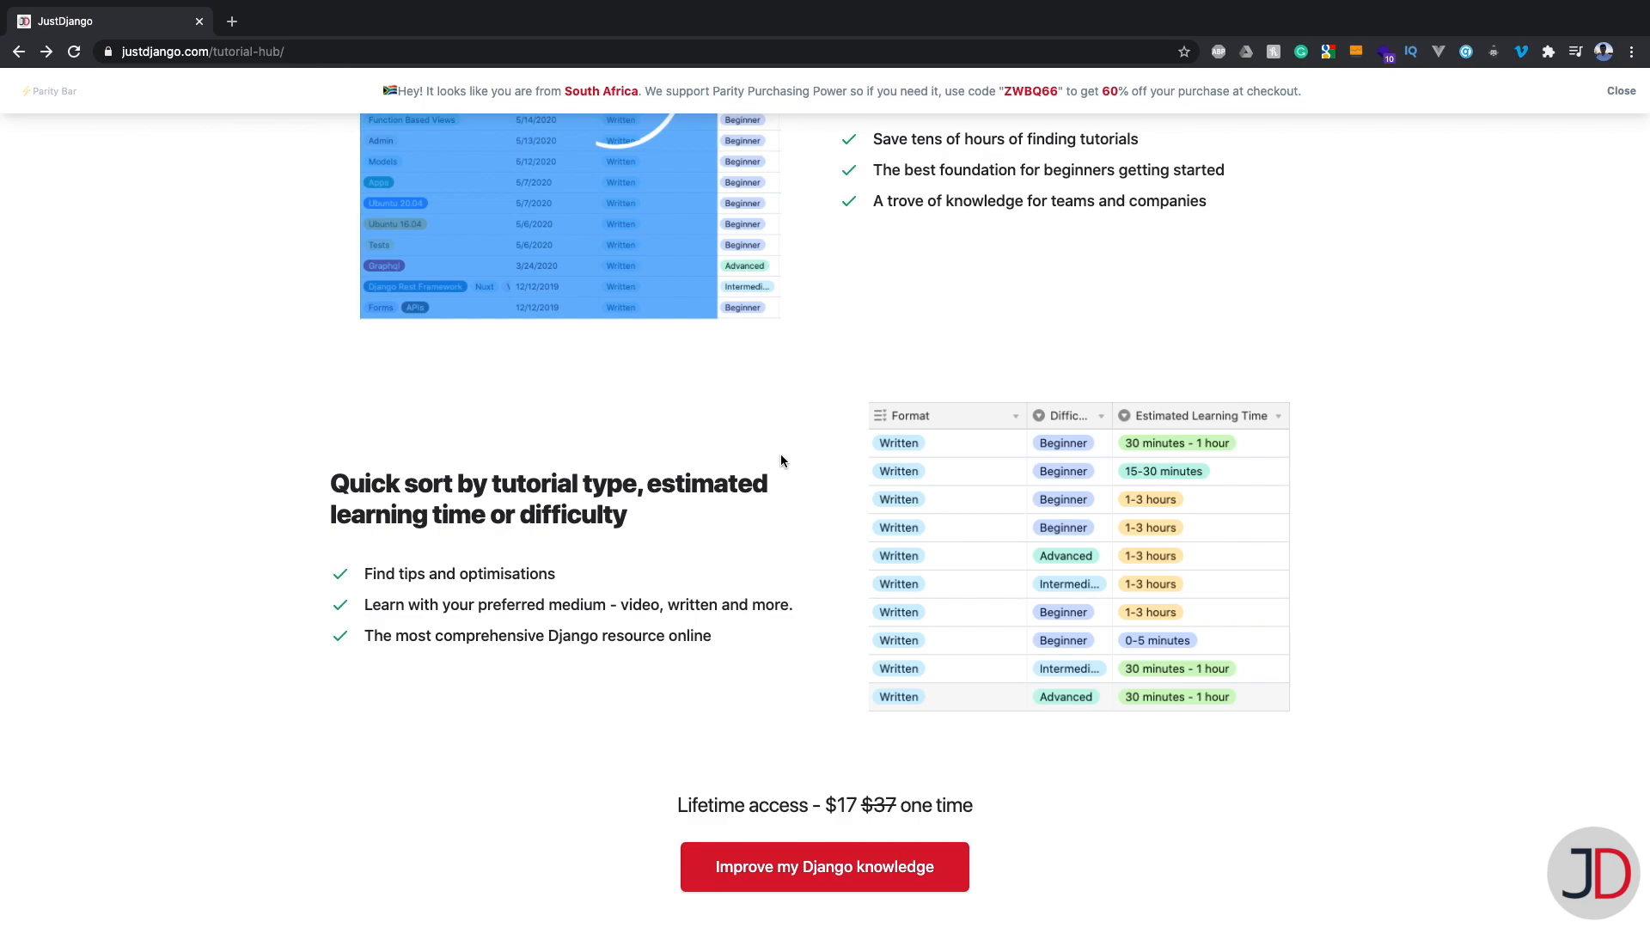
mouse_move(802, 98)
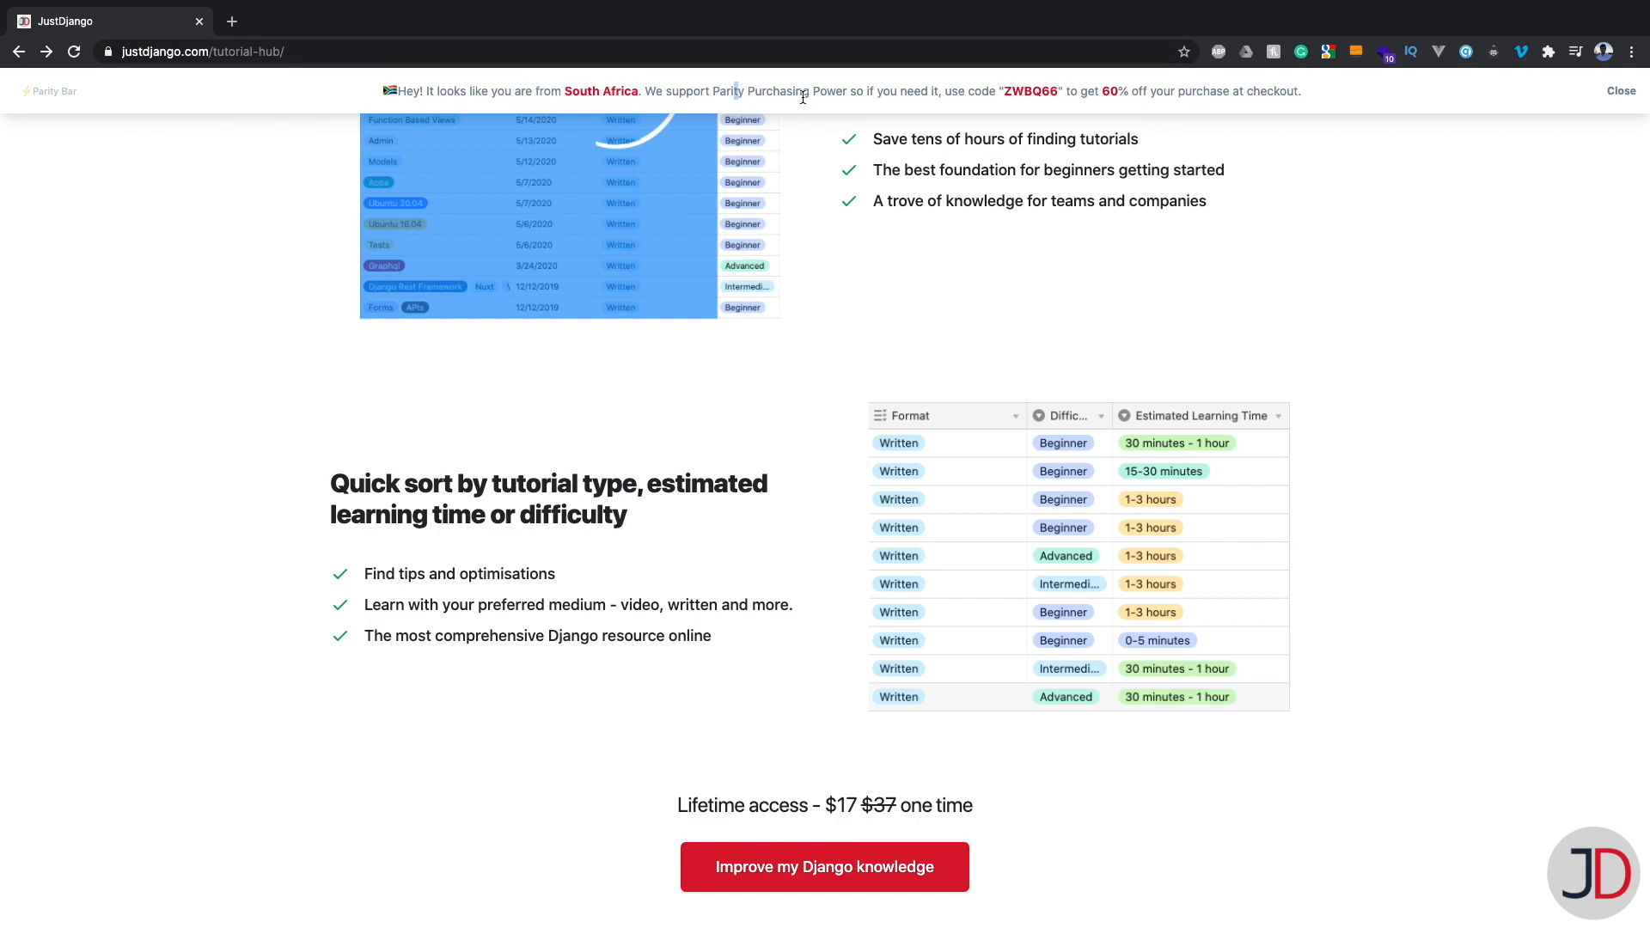
mouse_move(1127, 93)
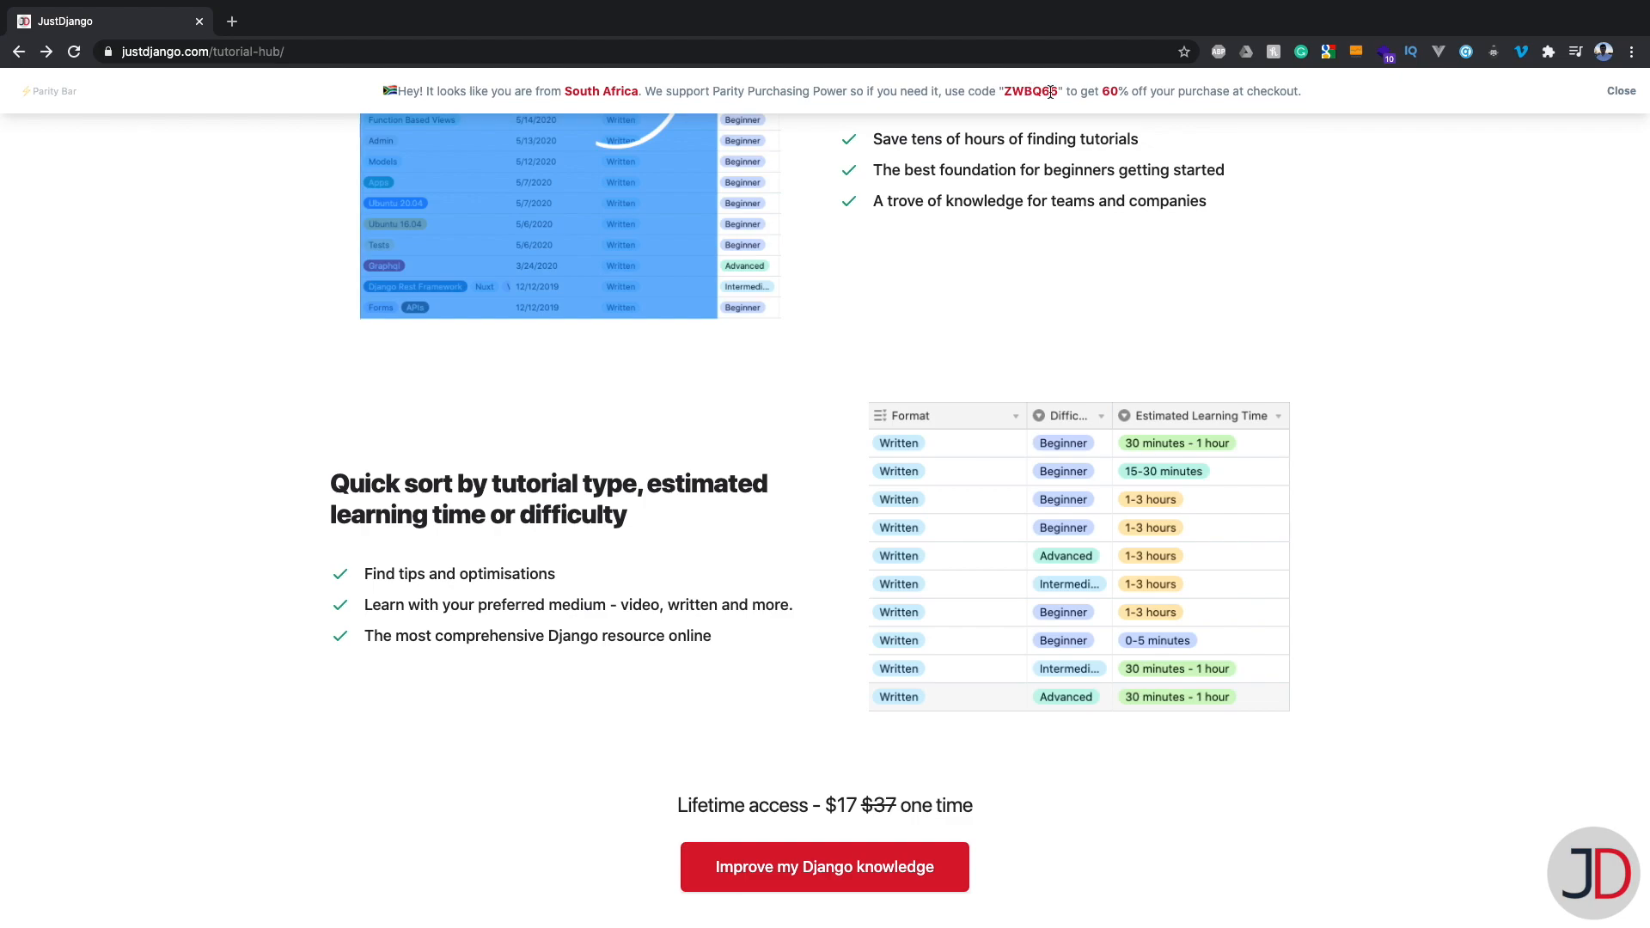
mouse_move(826, 262)
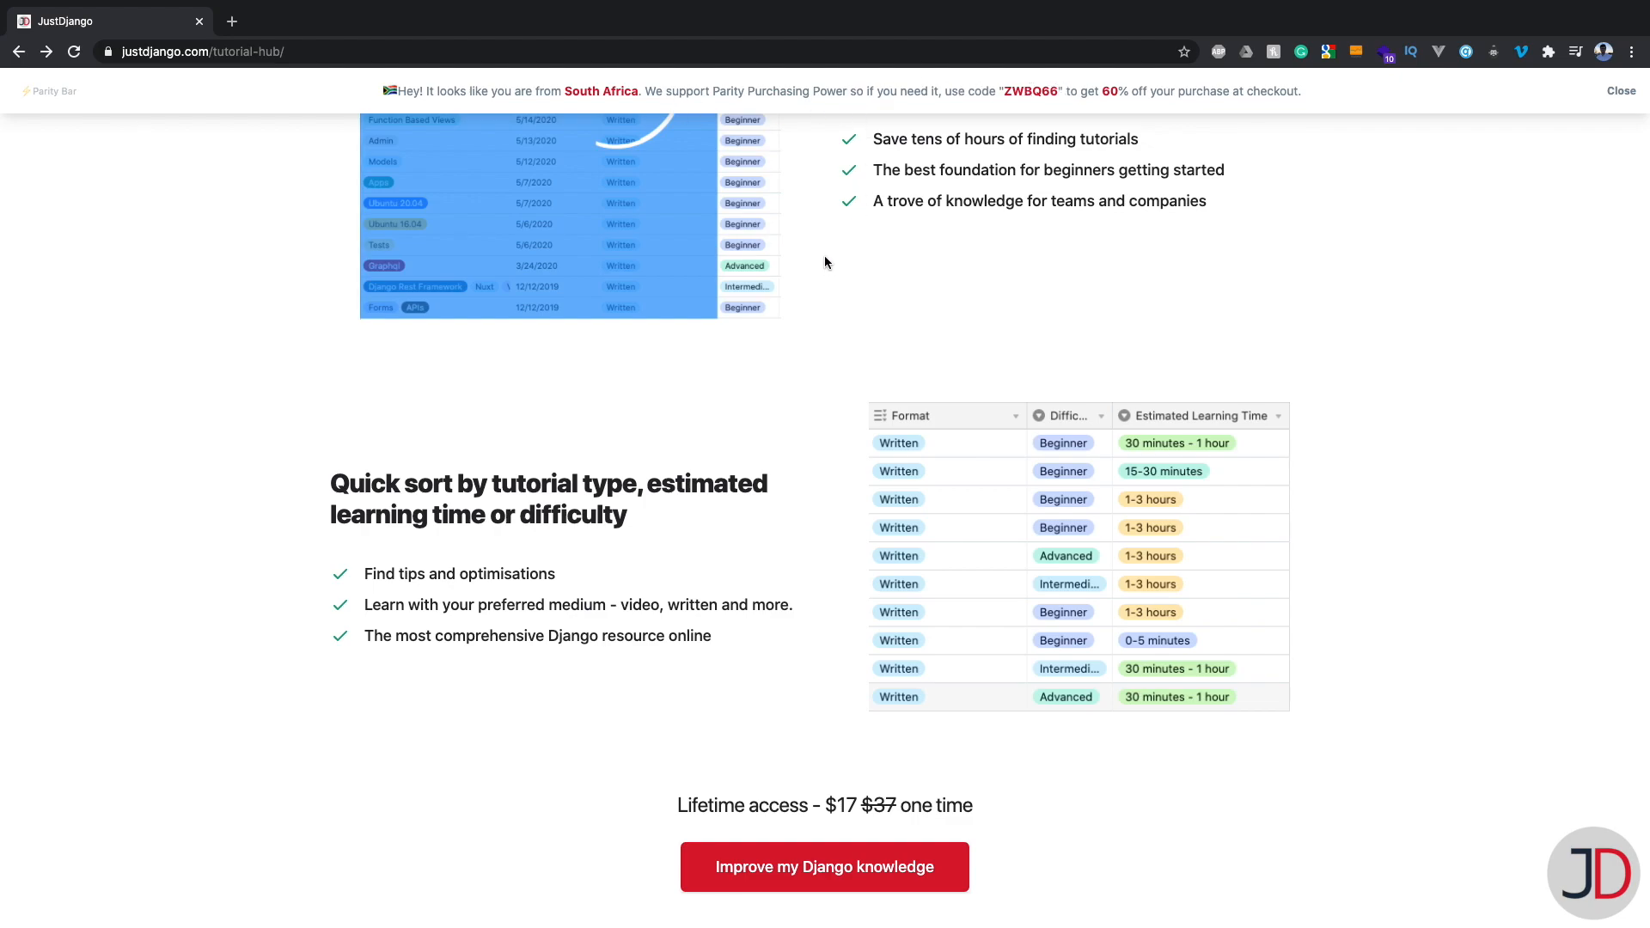
mouse_move(820, 352)
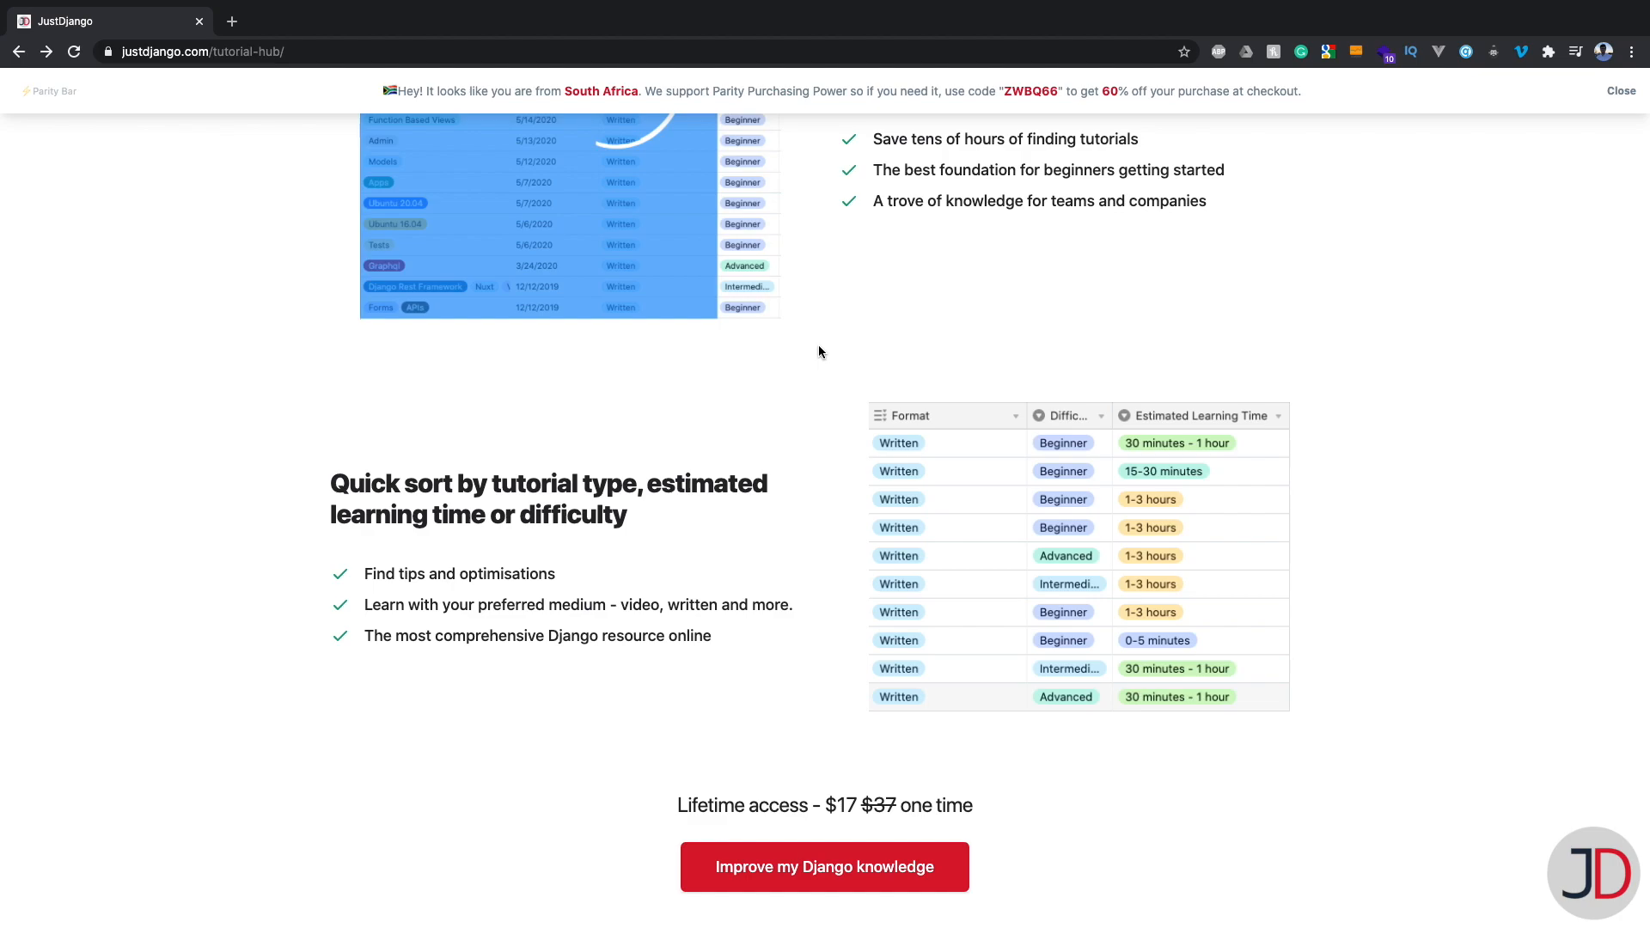
mouse_move(827, 353)
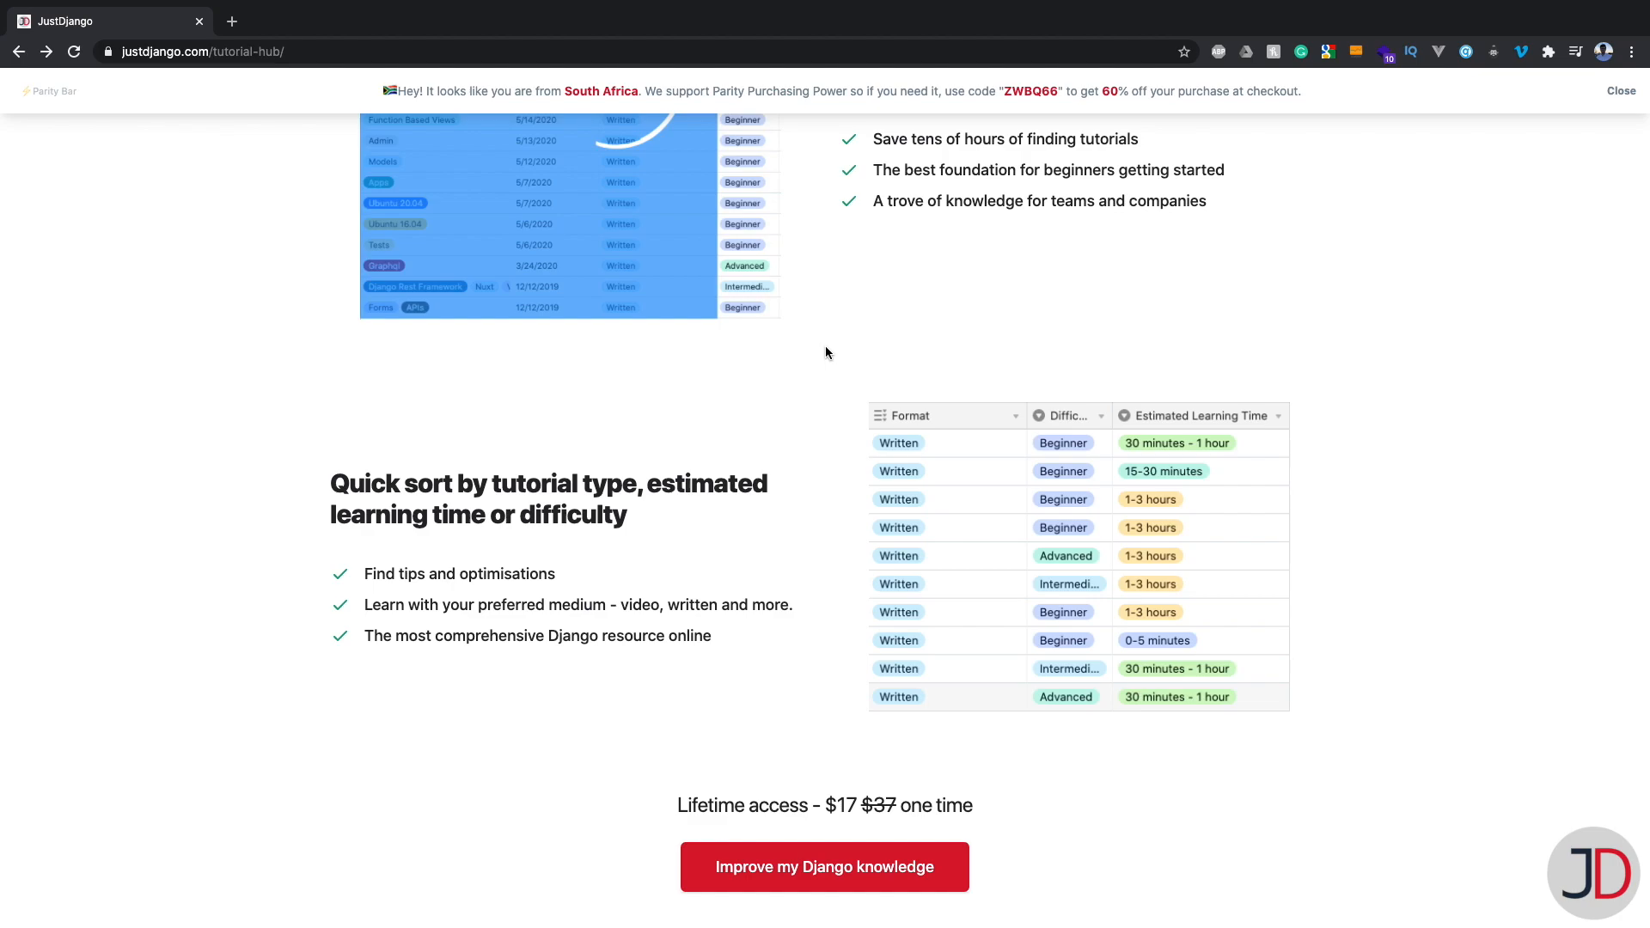
scroll(down, 3)
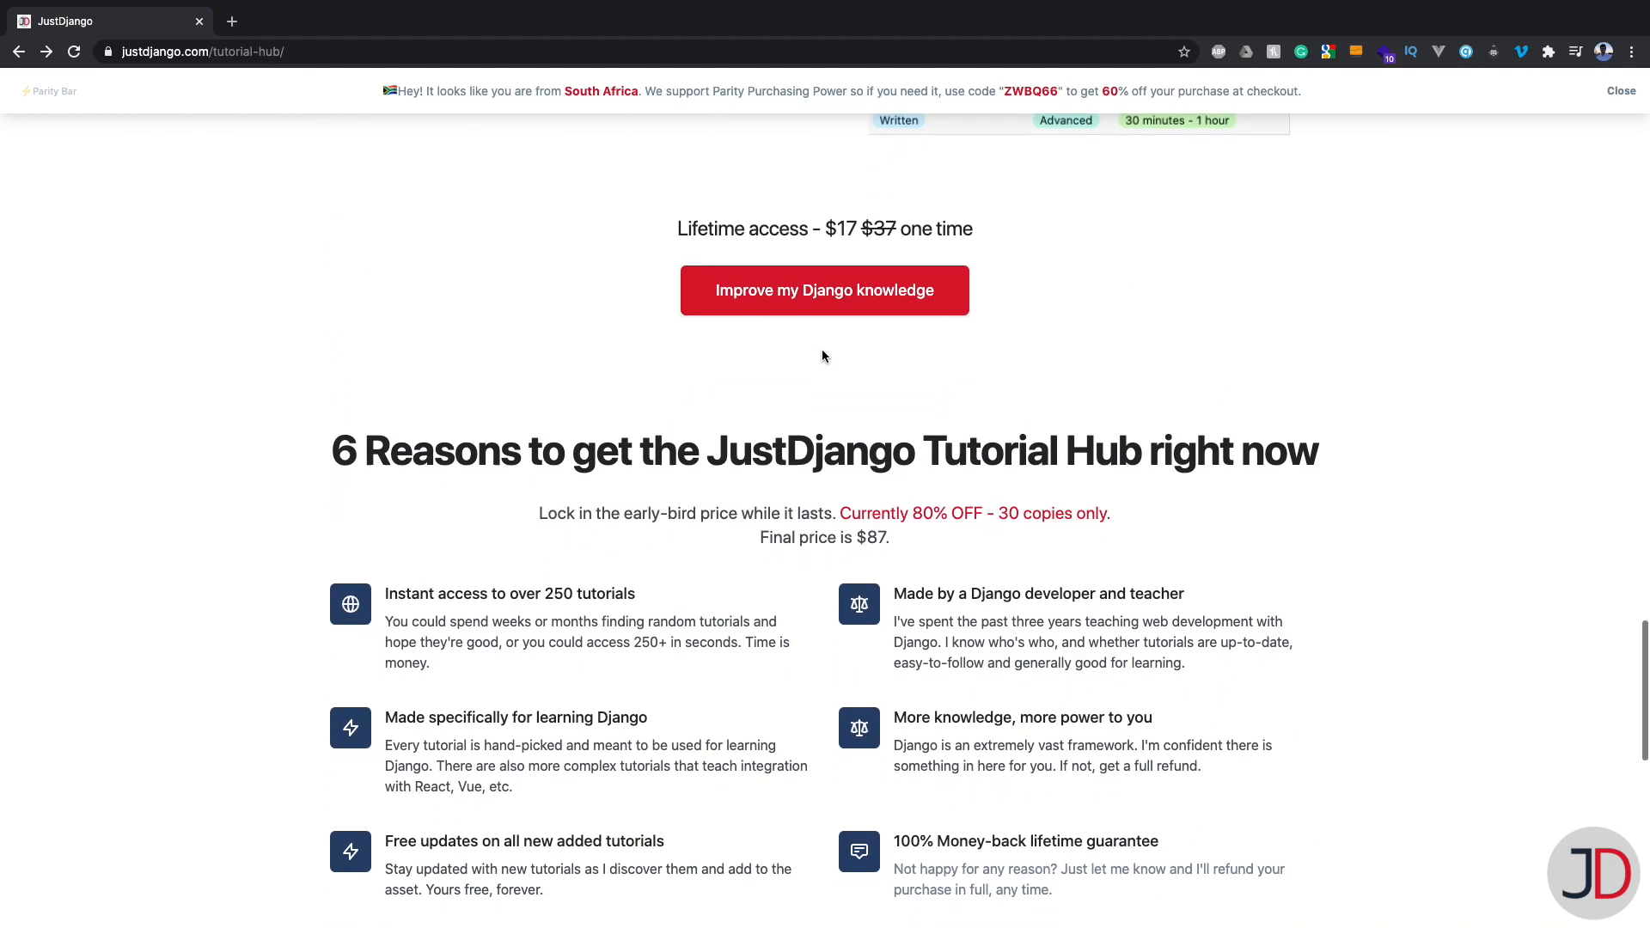
scroll(down, 3)
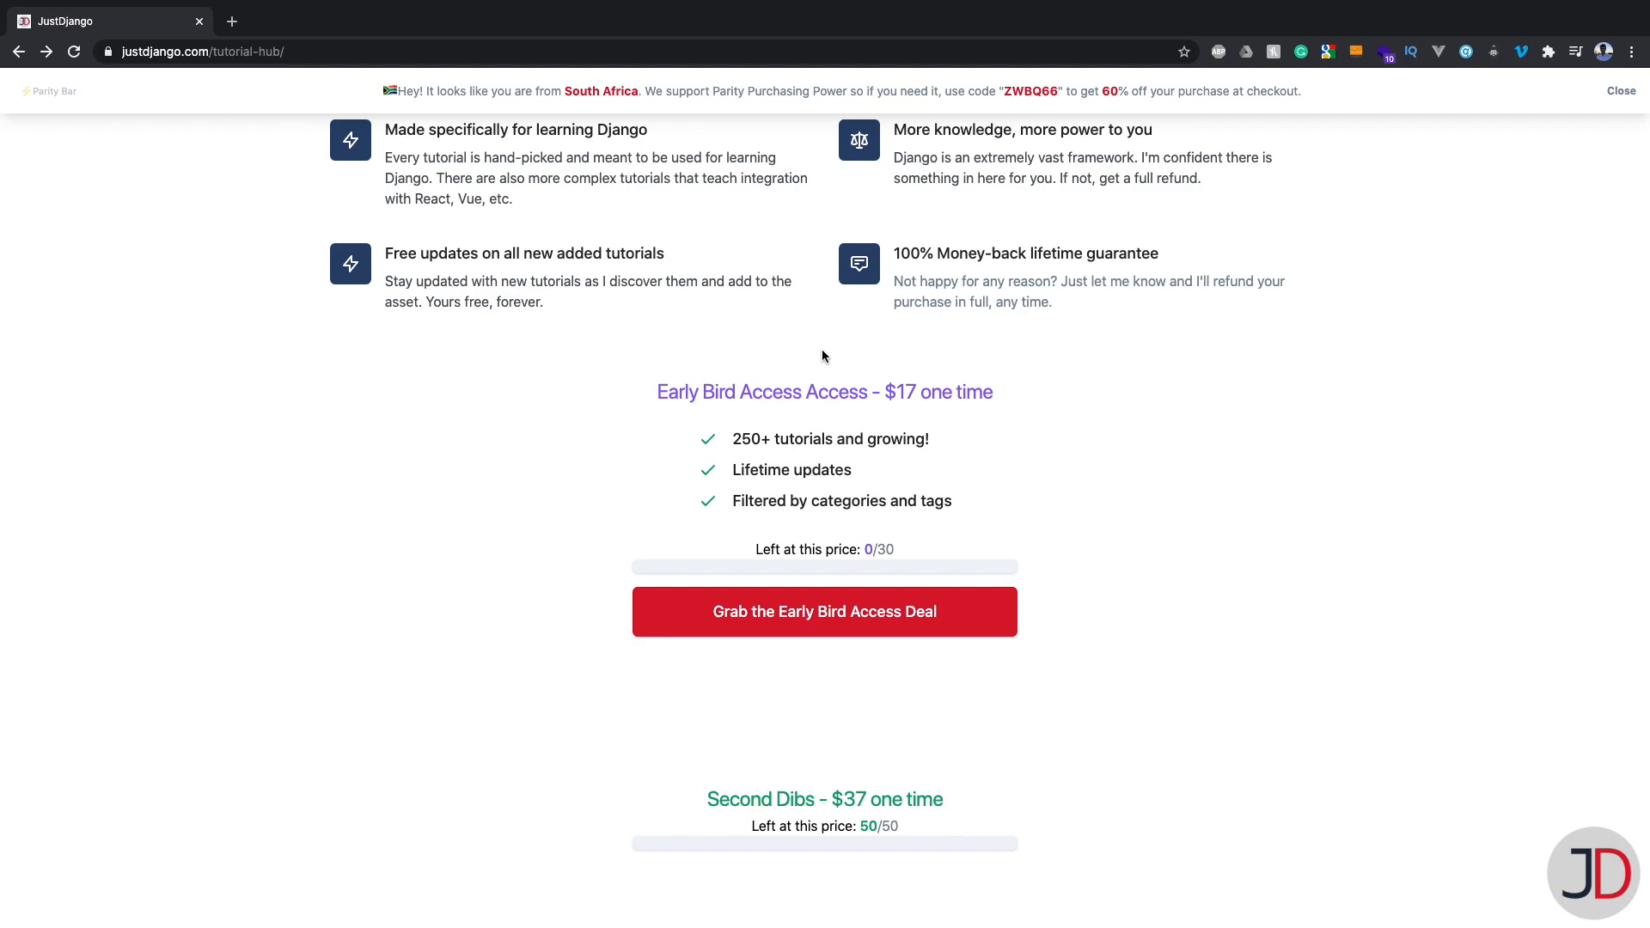
mouse_move(885, 500)
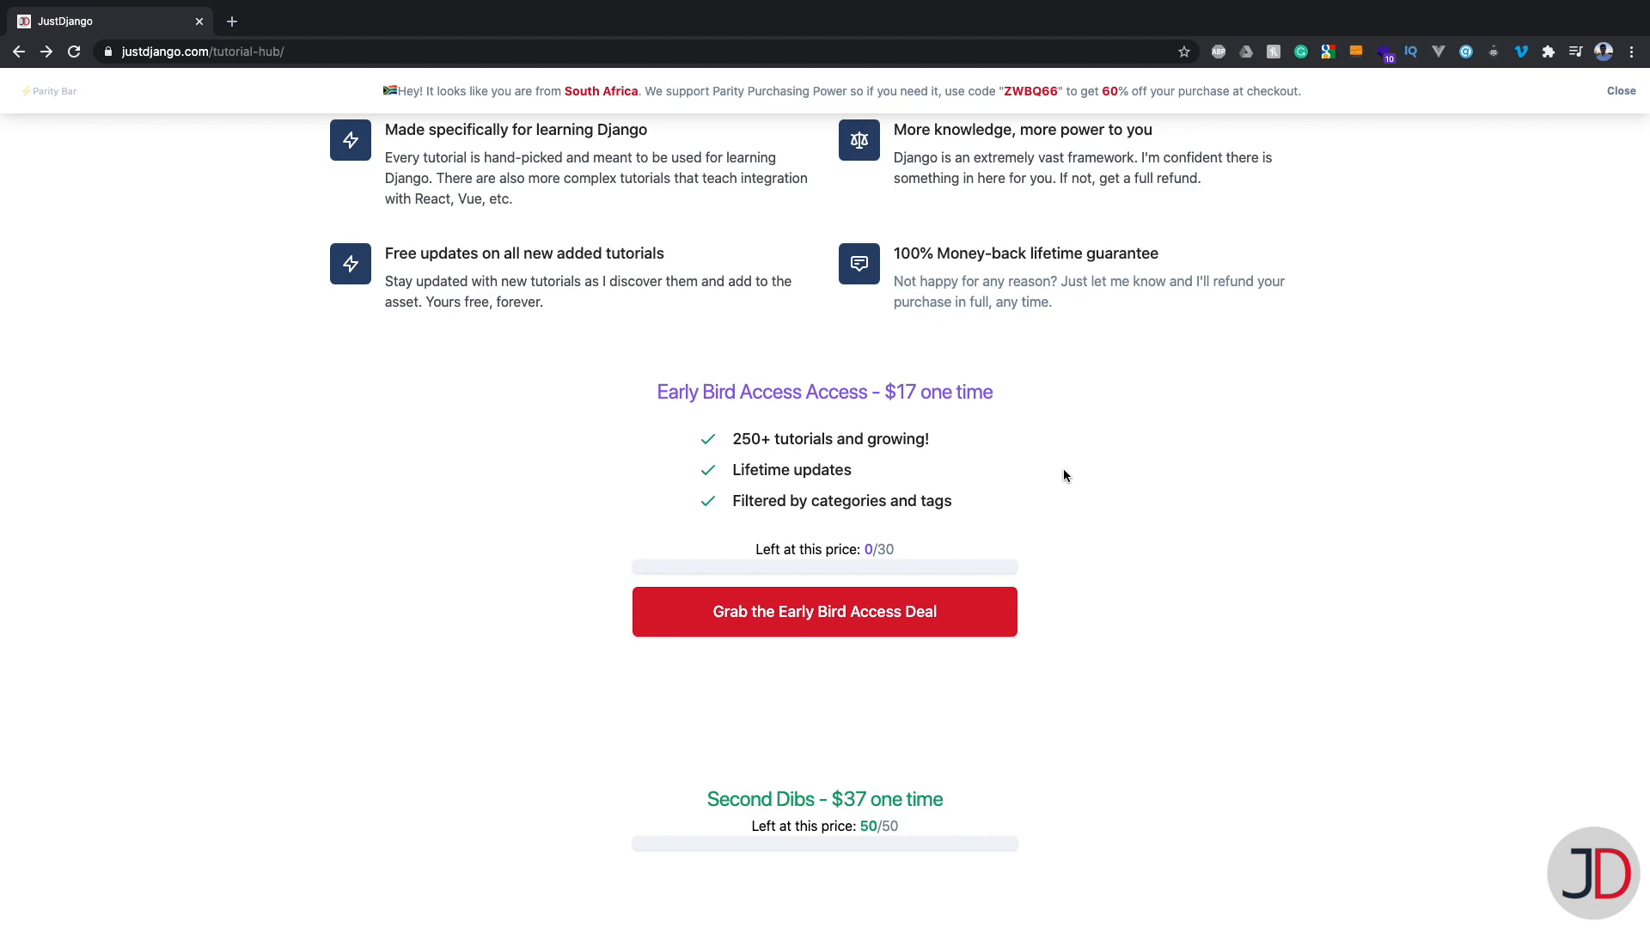
scroll(down, 3)
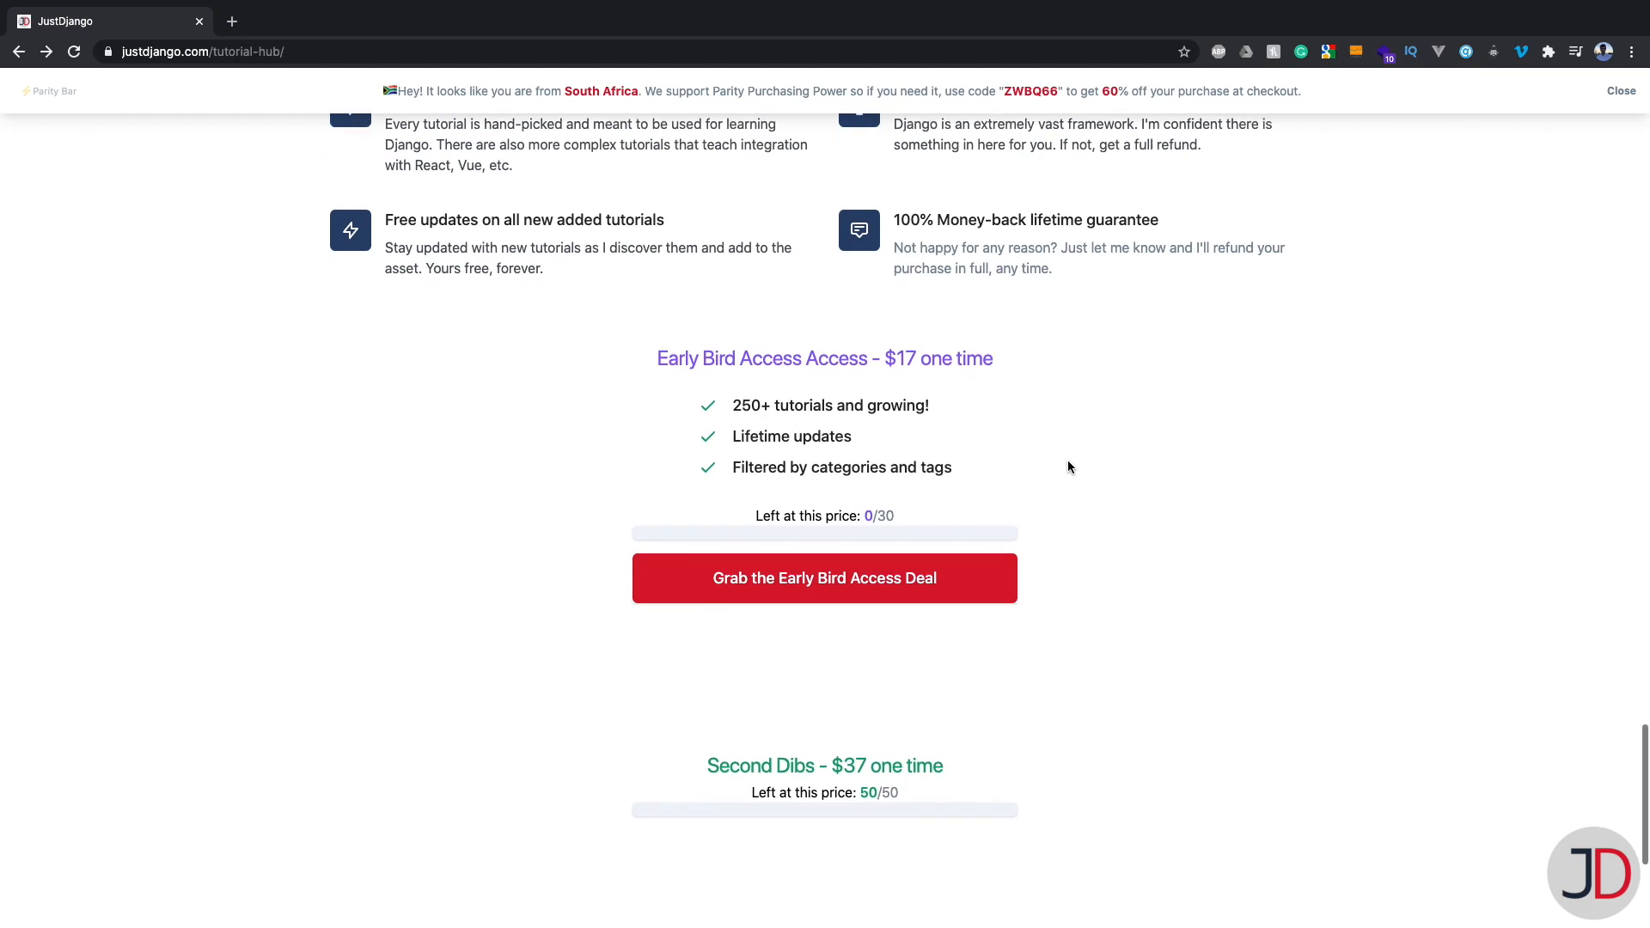
mouse_move(1062, 702)
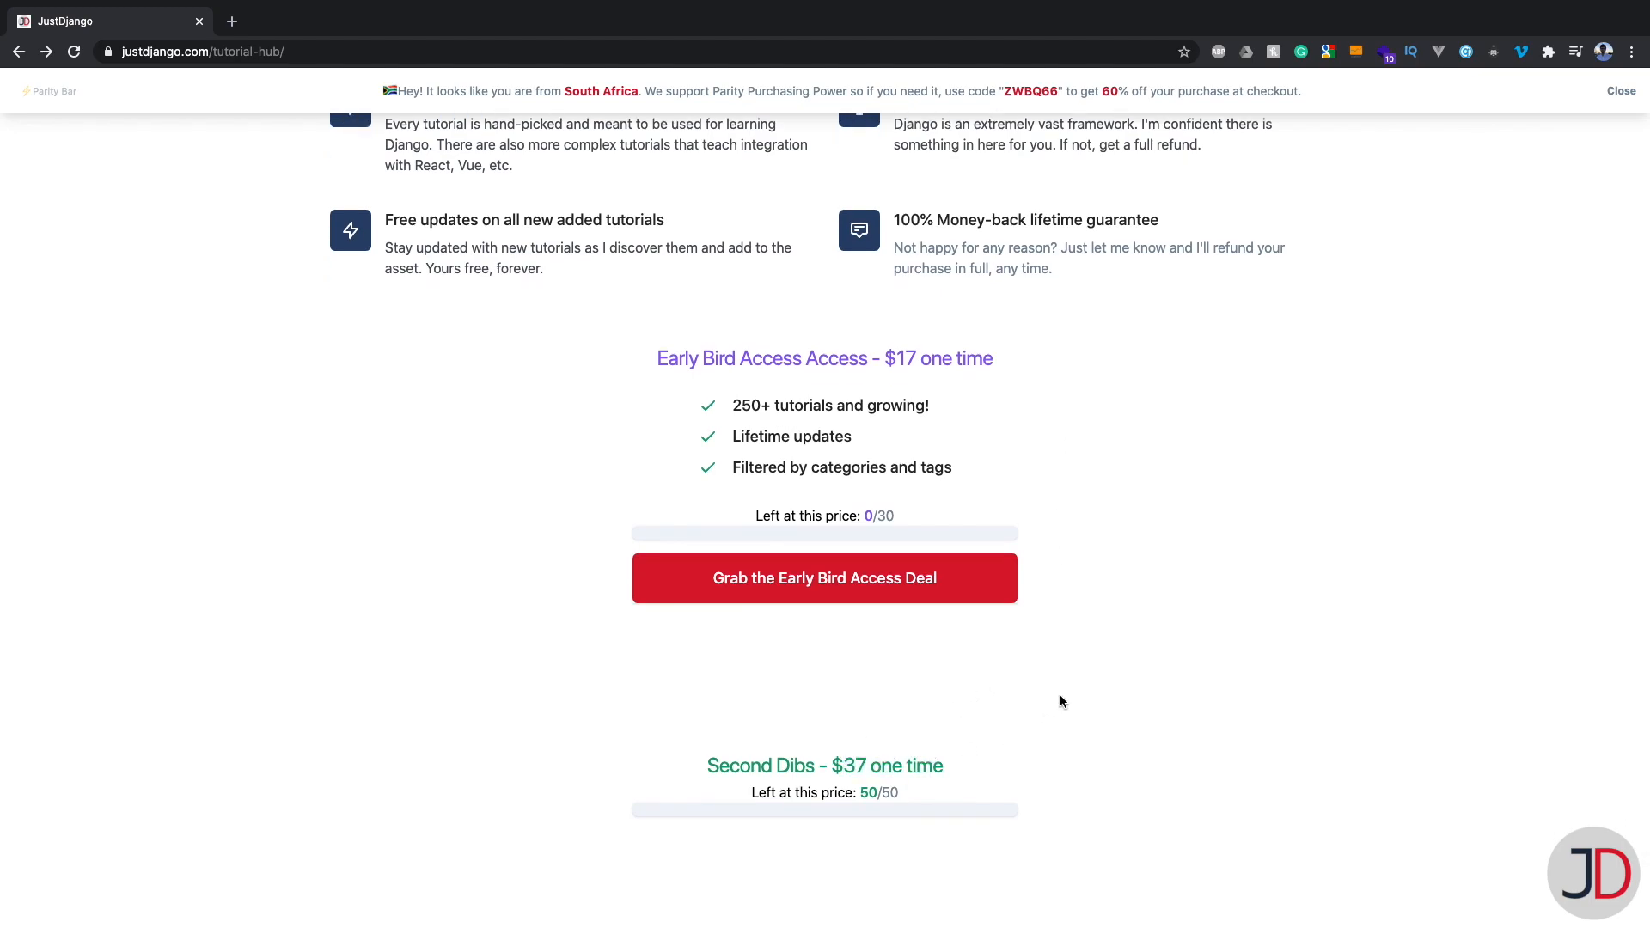
scroll(down, 3)
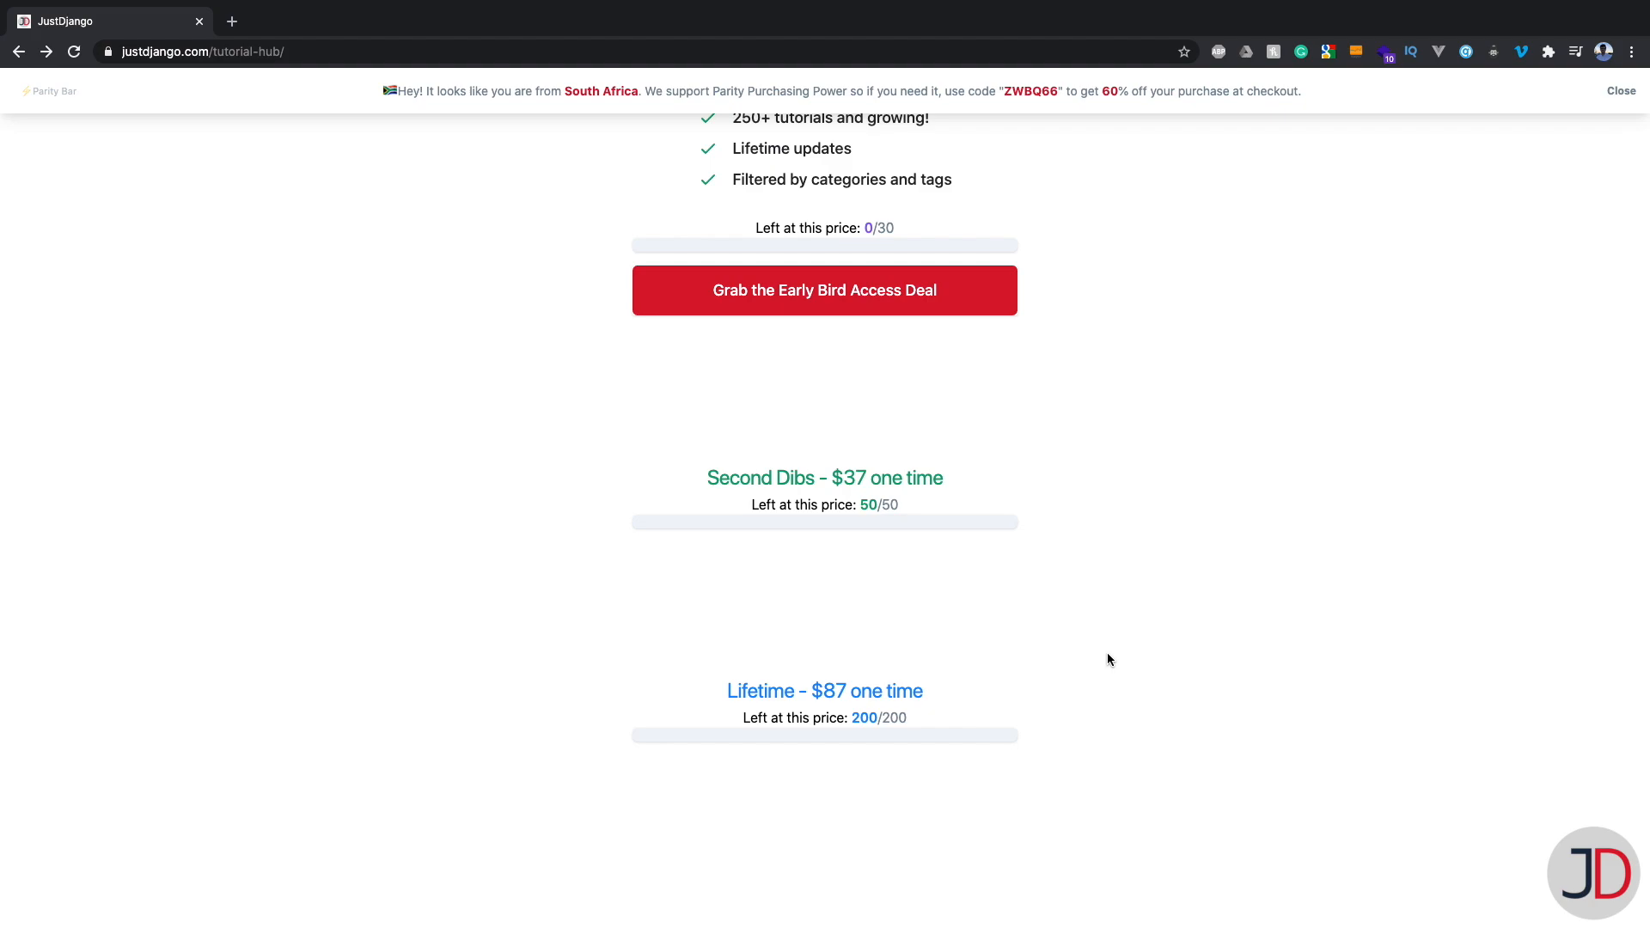
mouse_move(1107, 656)
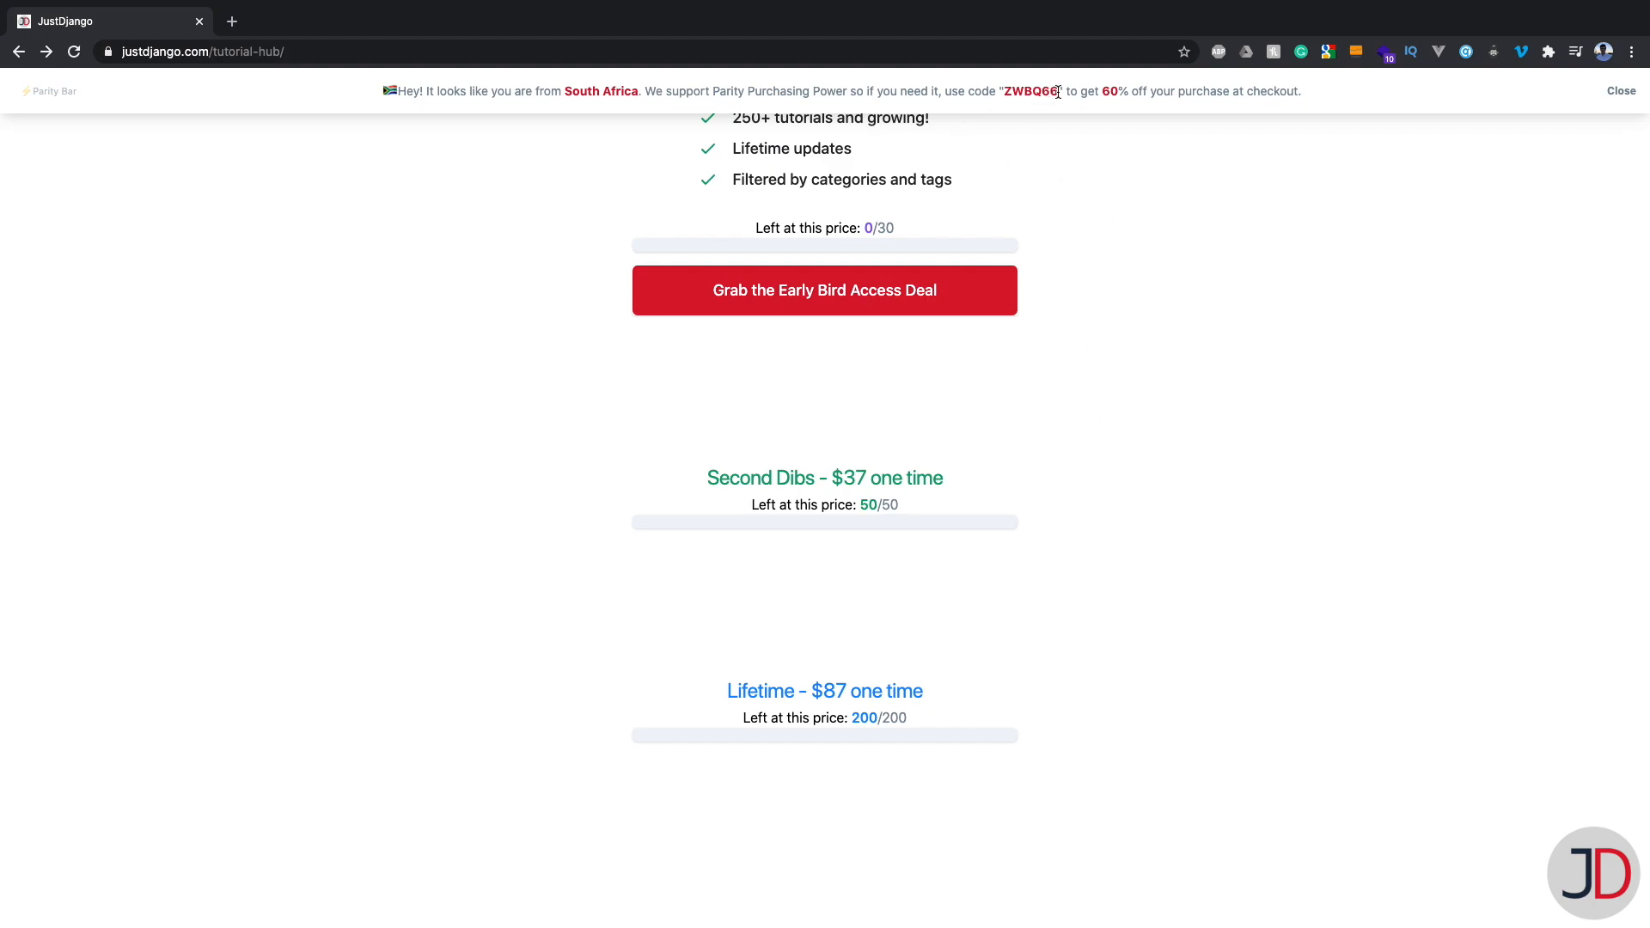
mouse_move(1159, 412)
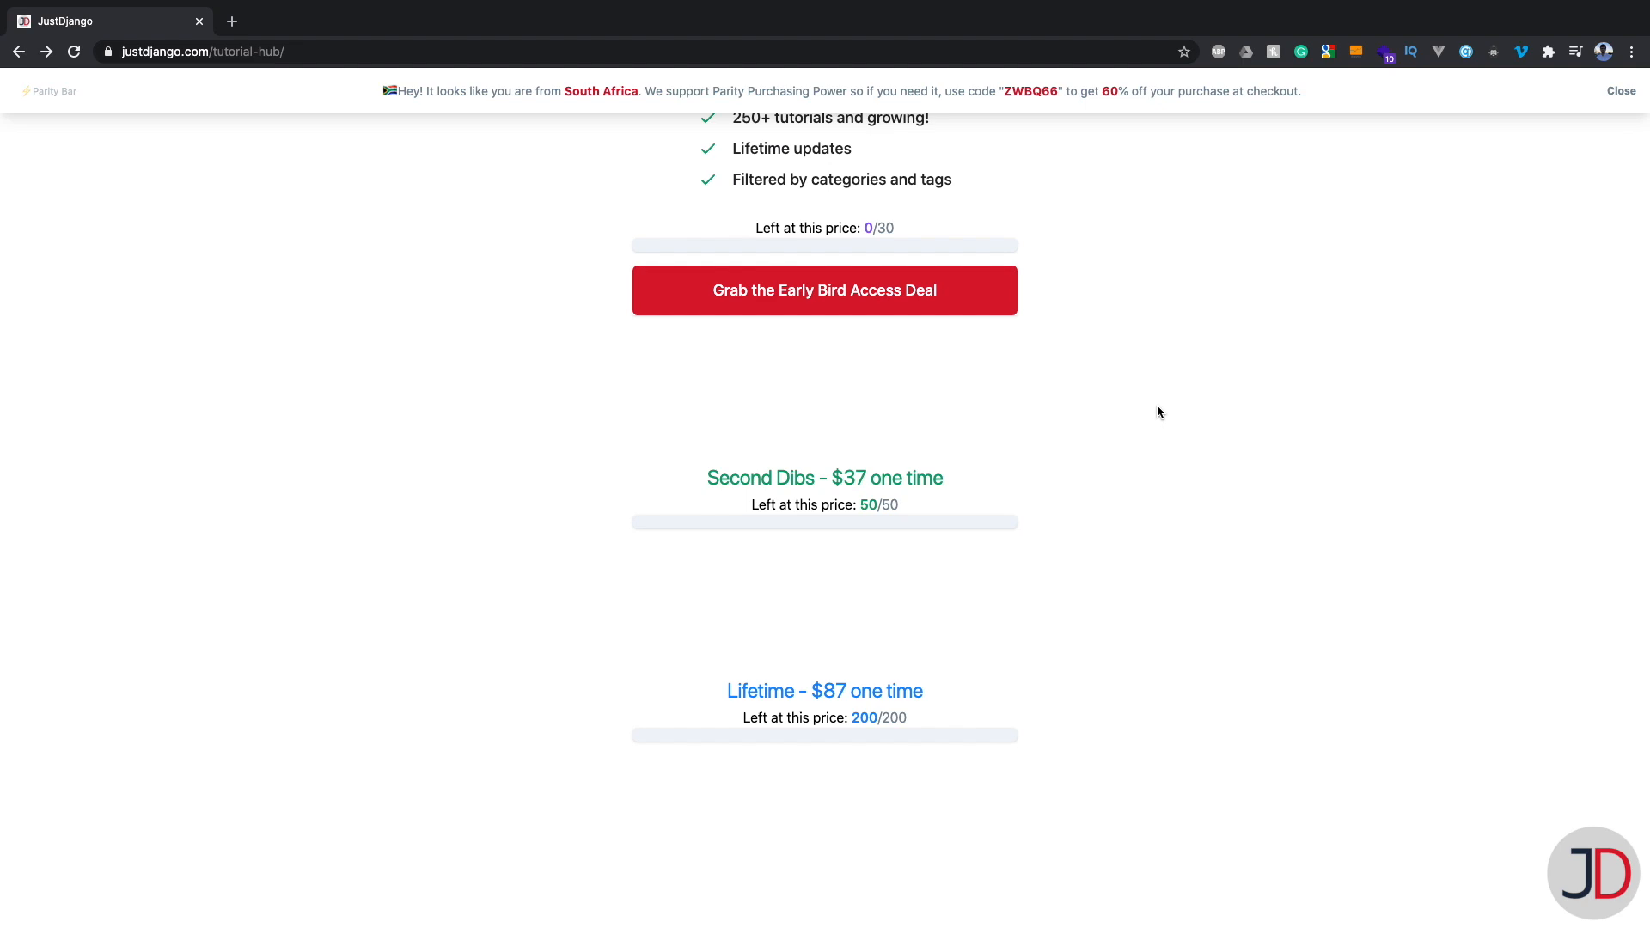
mouse_move(1160, 408)
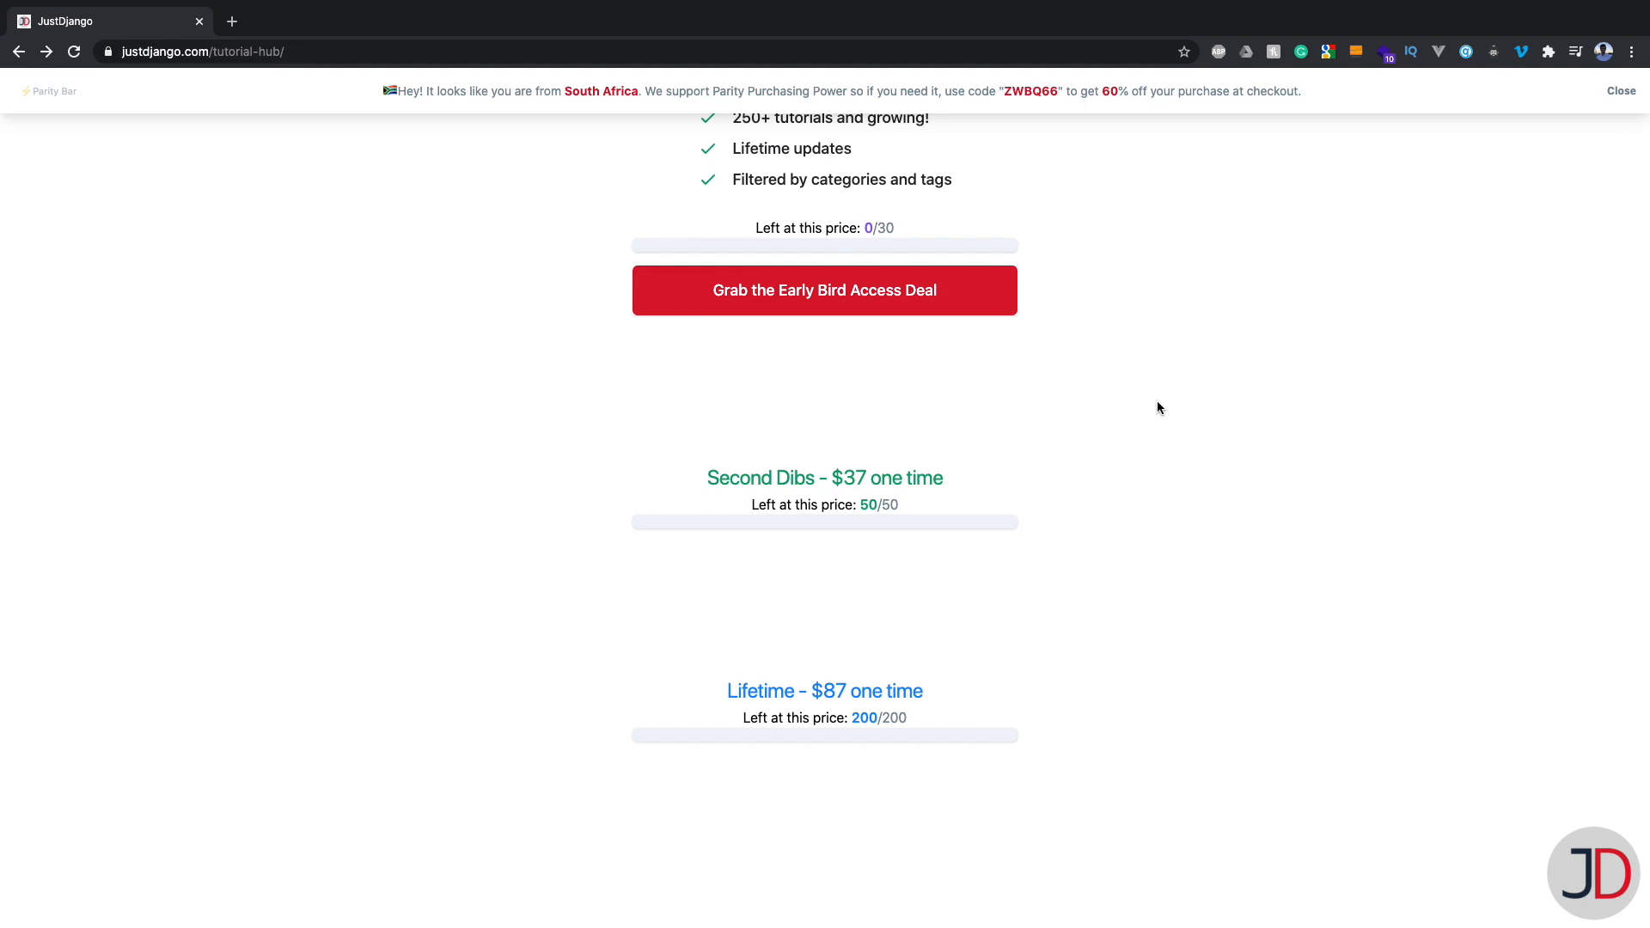
mouse_move(254, 96)
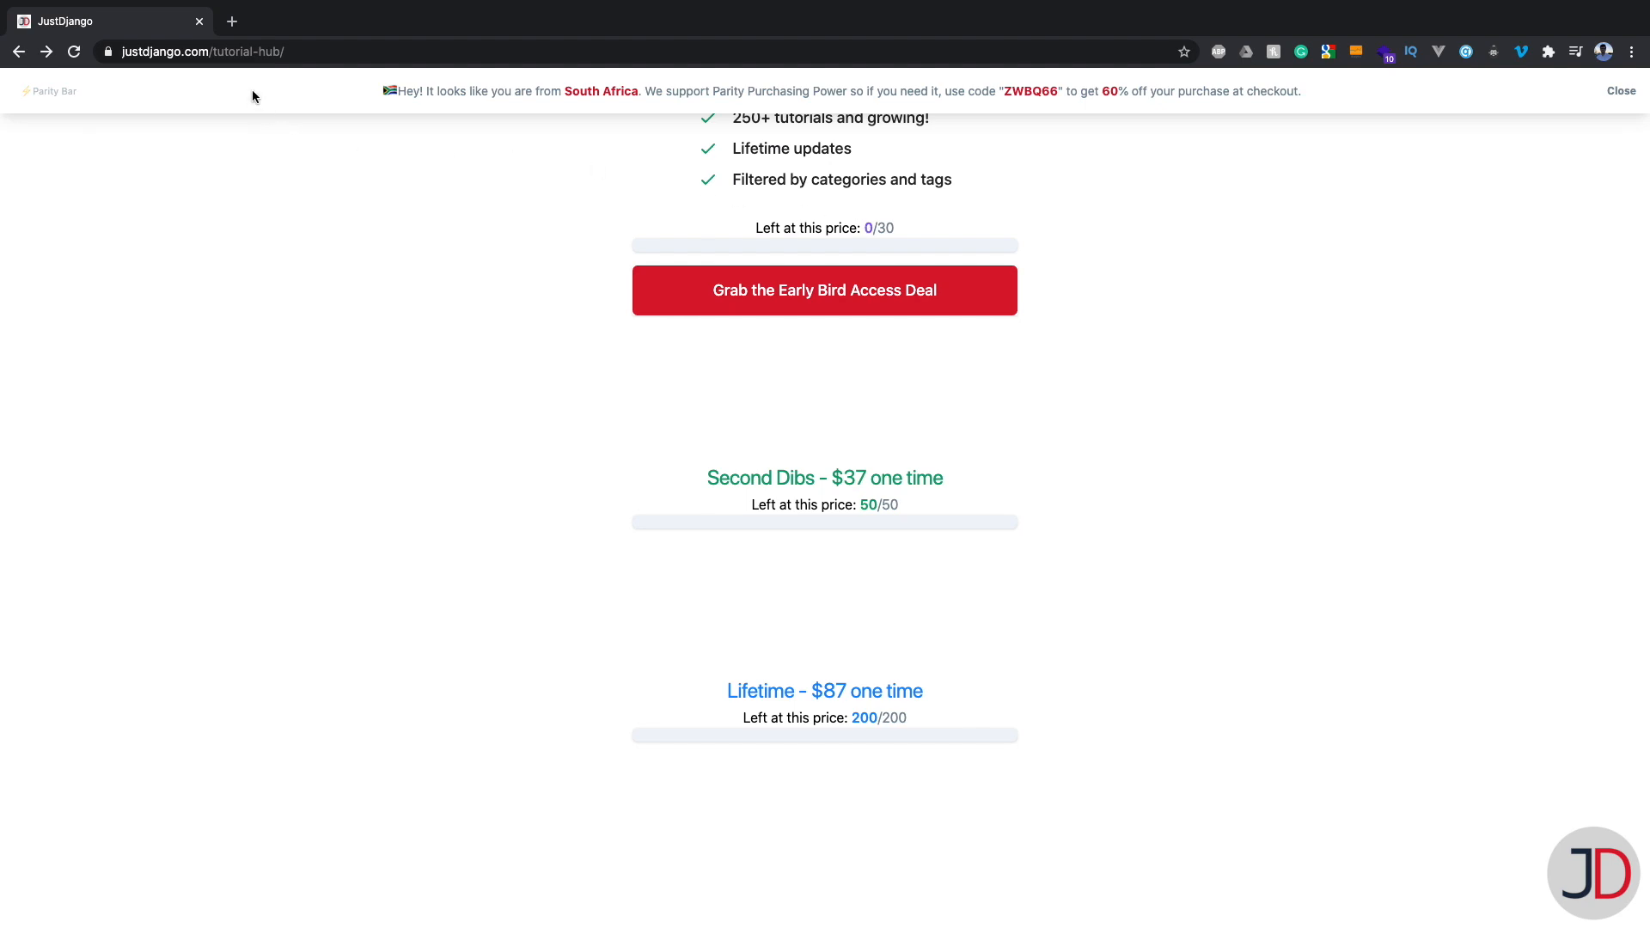
mouse_move(491, 394)
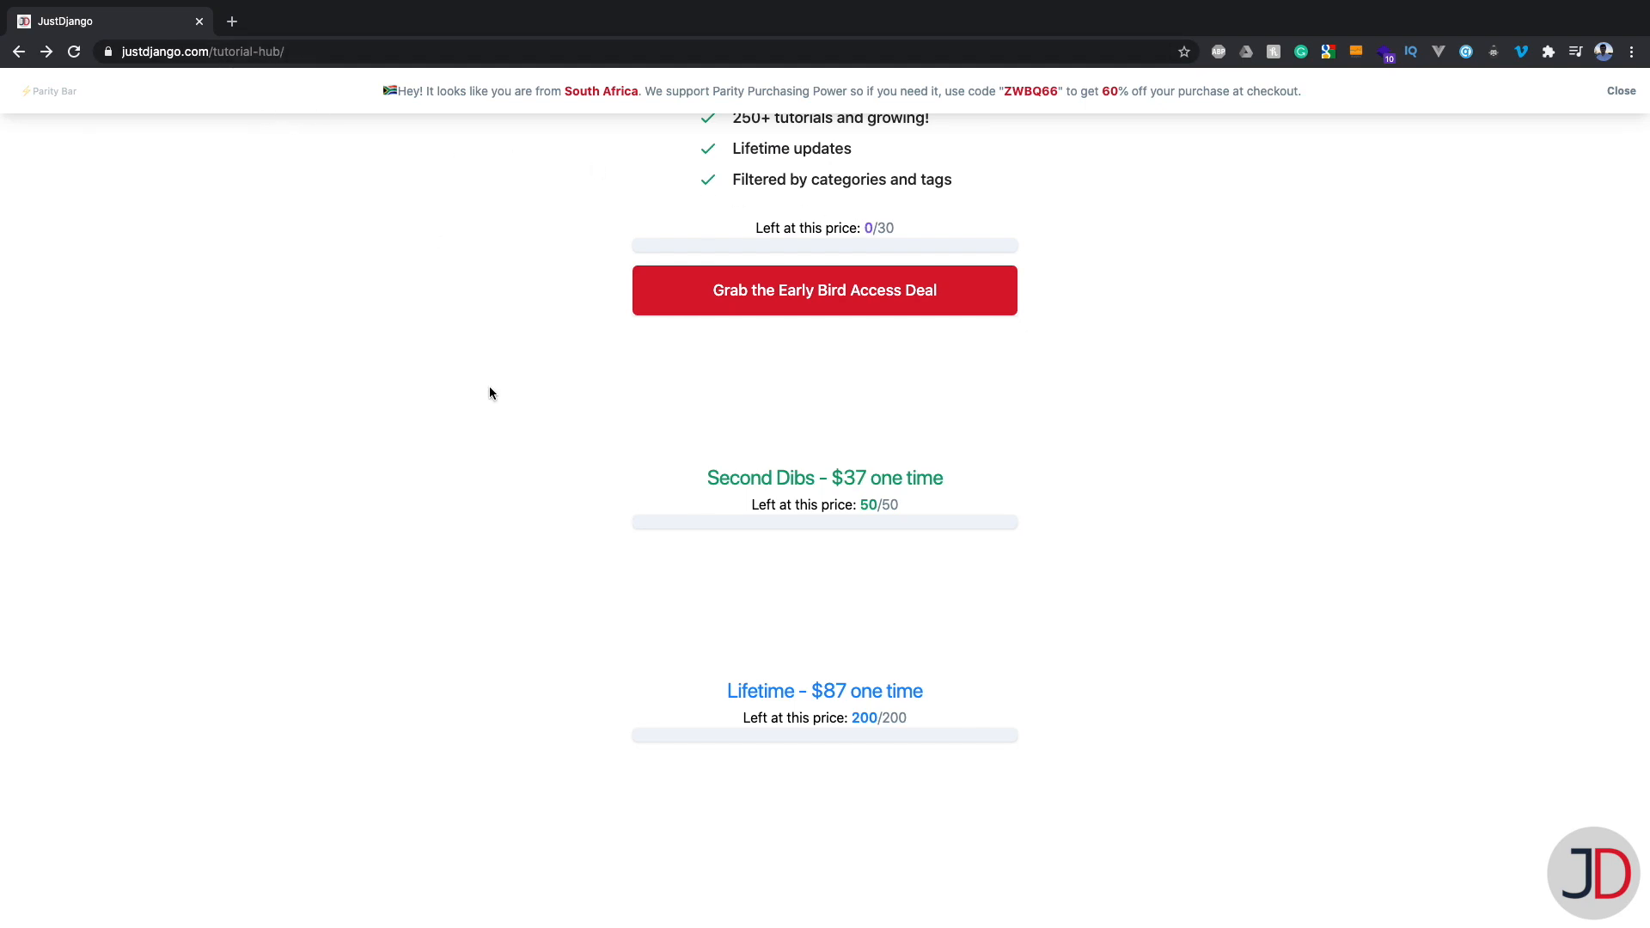